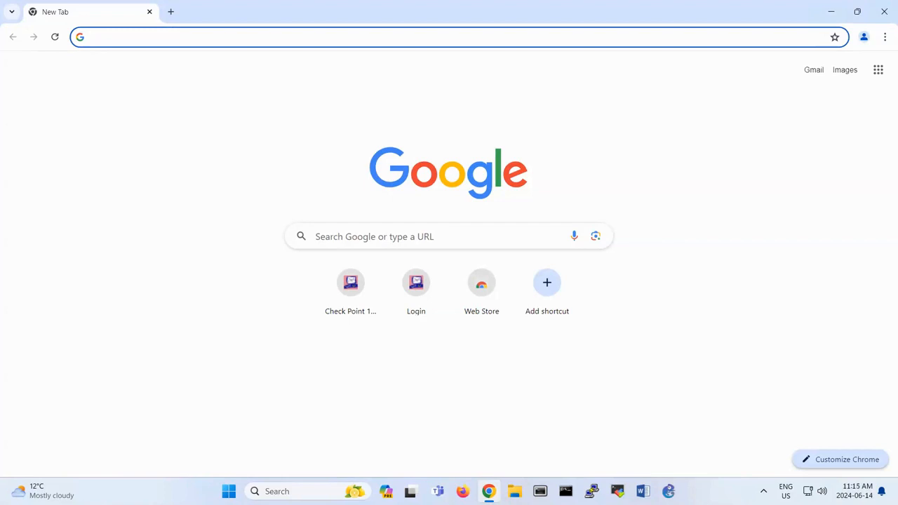
Step: Navigate Chrome to kali.org in the address bar
click(280, 36)
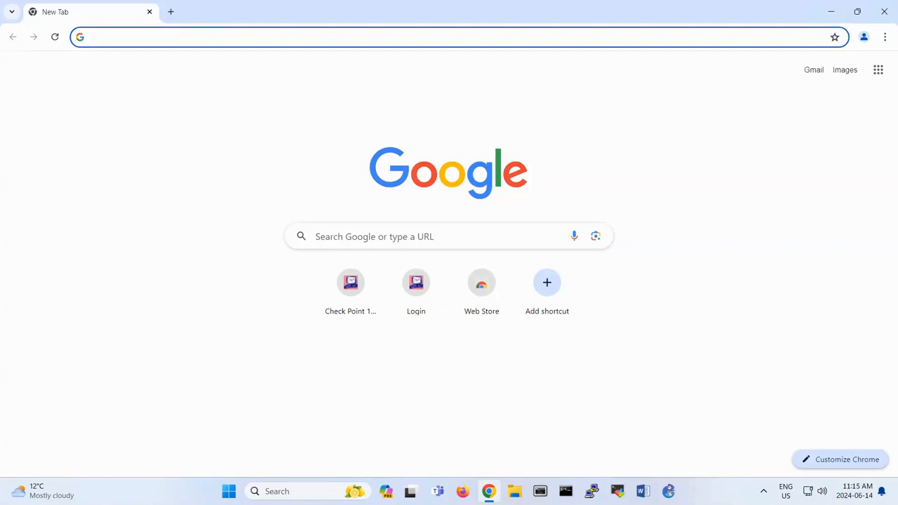
mouse_move(364, 181)
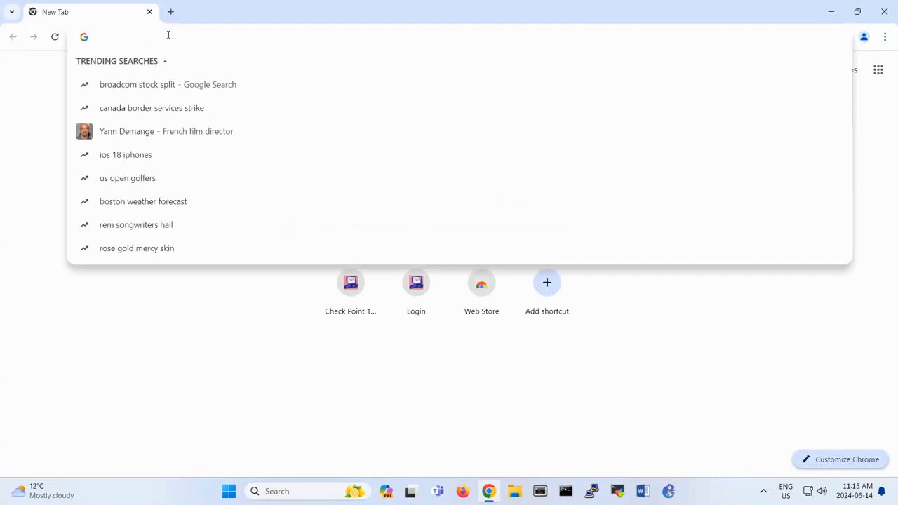
text(kali.org)
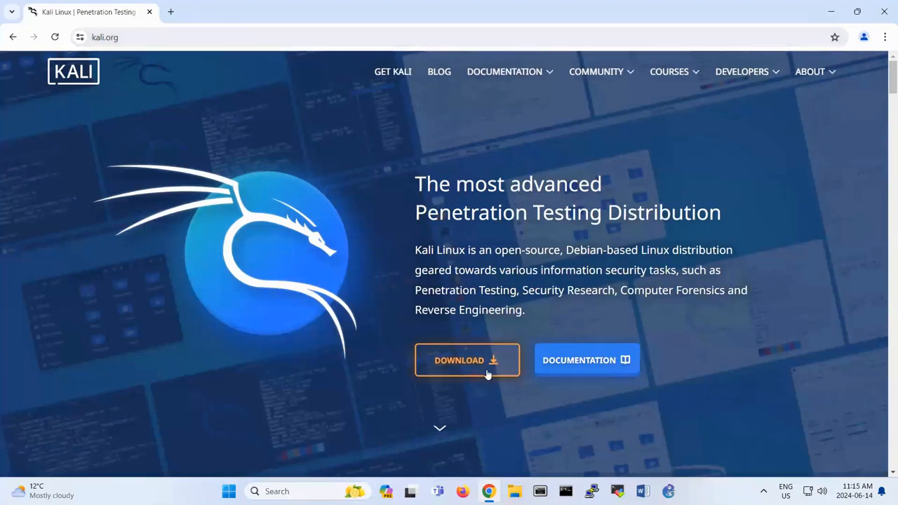
Step: Go to the Get Kali download page and scroll to the 64-bit Pre-built Virtual Machines section
click(467, 359)
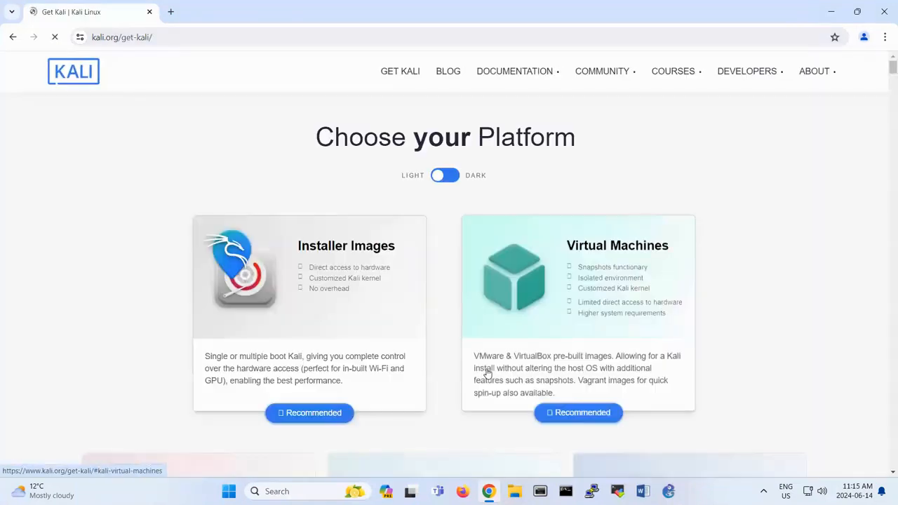
scroll(down, 3)
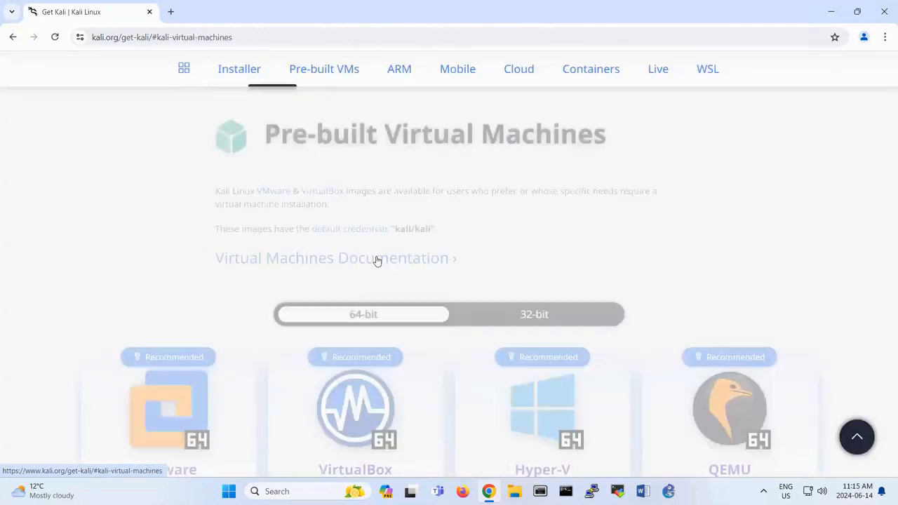
scroll(down, 3)
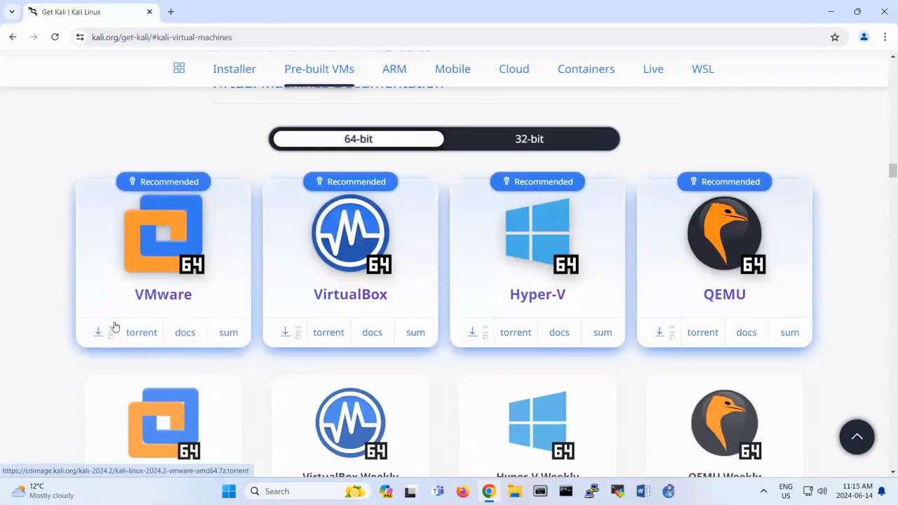
mouse_move(210, 203)
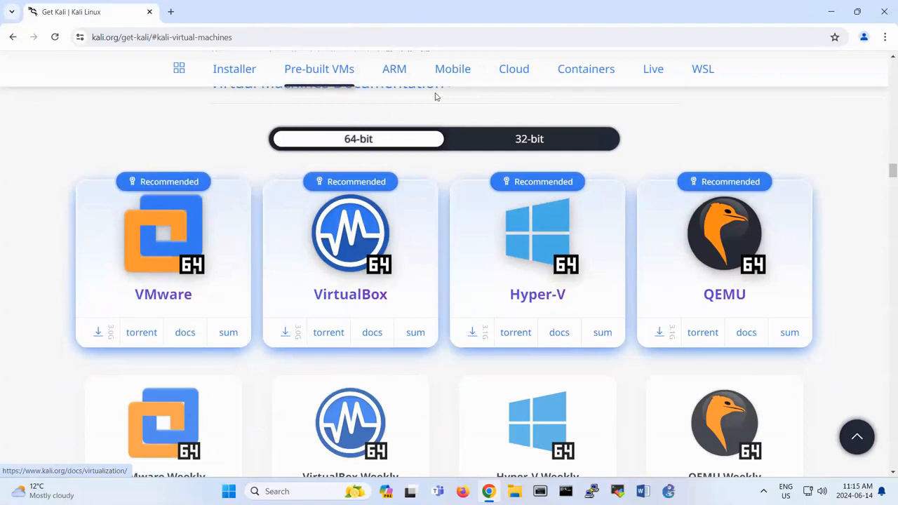
mouse_move(415, 90)
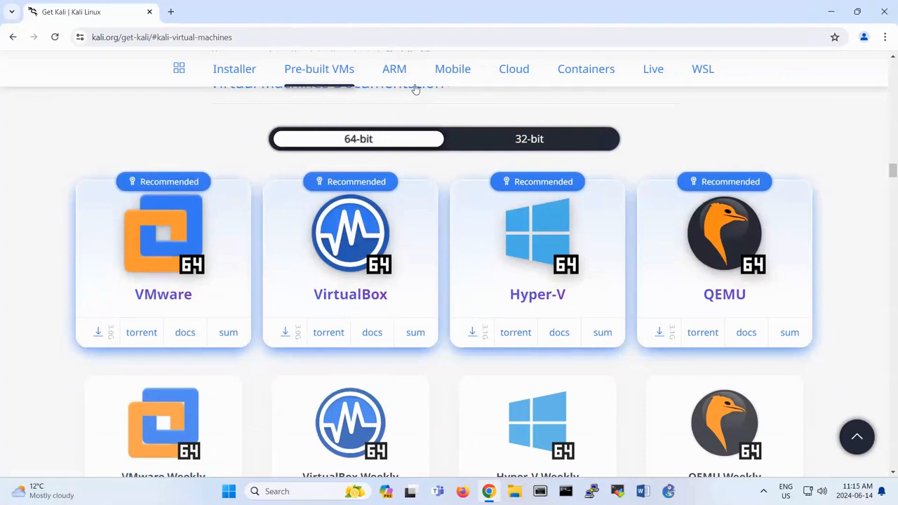
mouse_move(514, 69)
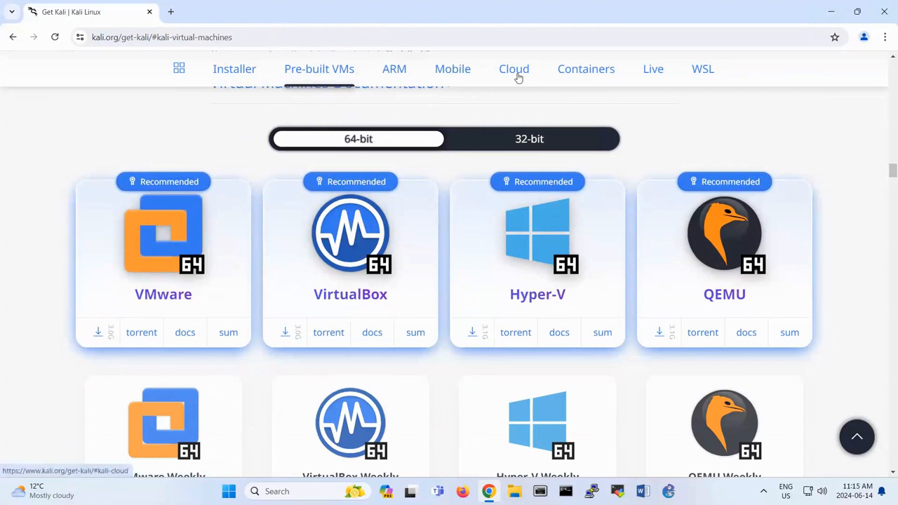
mouse_move(196, 87)
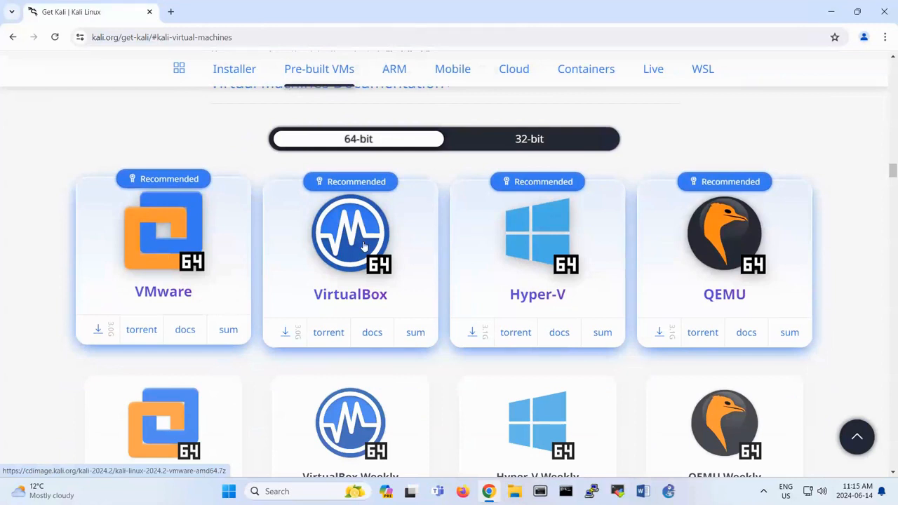
mouse_move(603, 239)
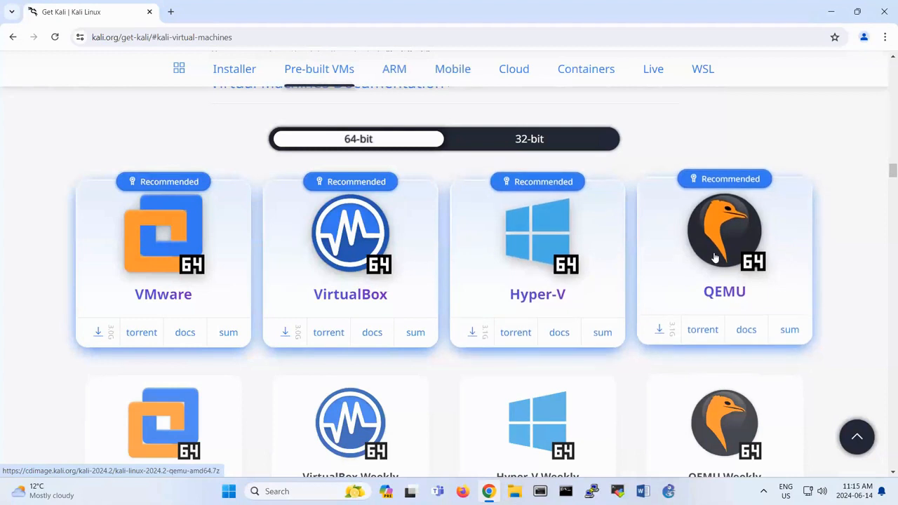
scroll(down, 3)
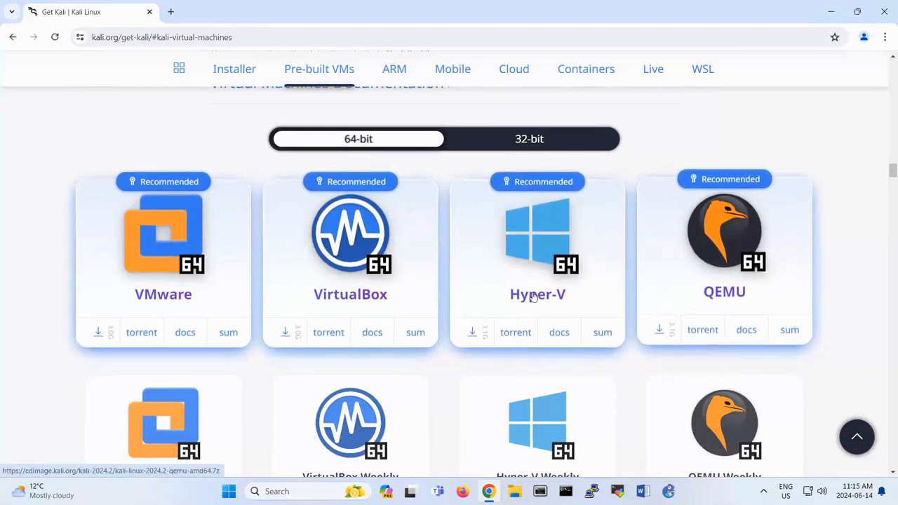
mouse_move(82, 337)
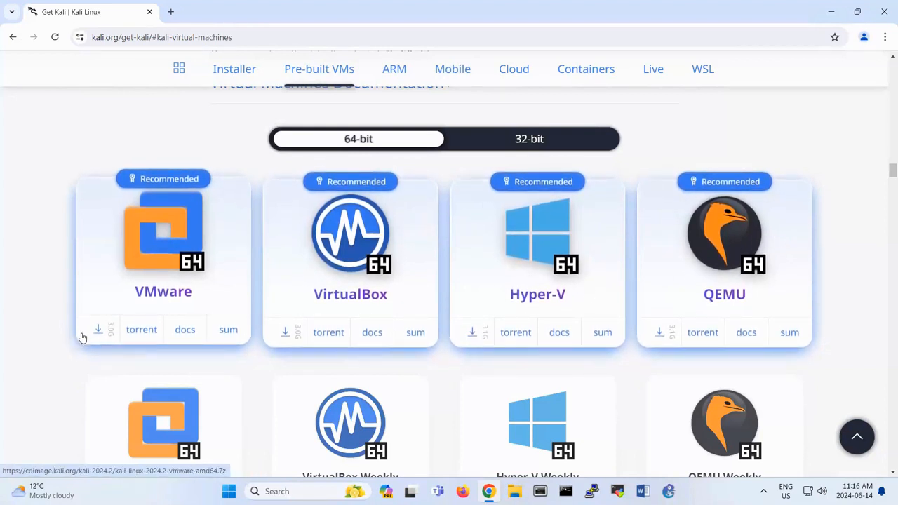
Step: Download the 64-bit VMware image kali-linux-2024.2-vmware-amd64.7z and view the full download history
click(99, 329)
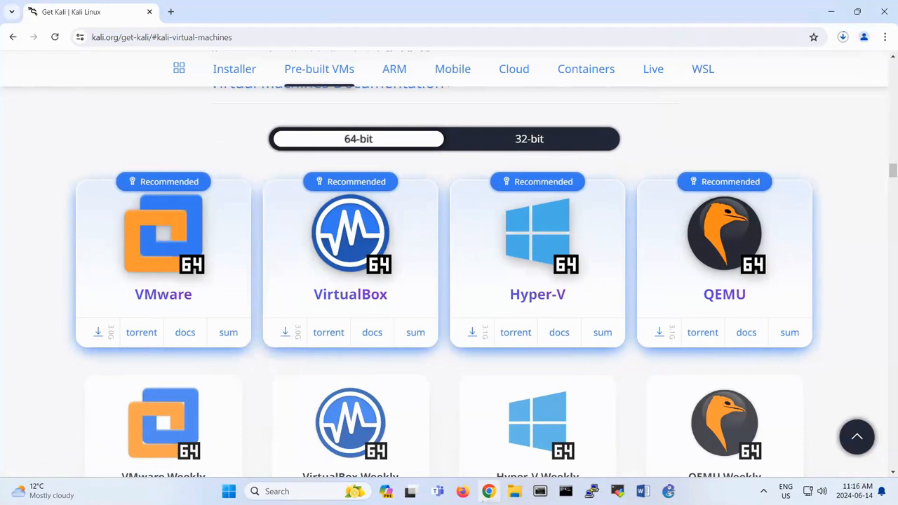
click(841, 36)
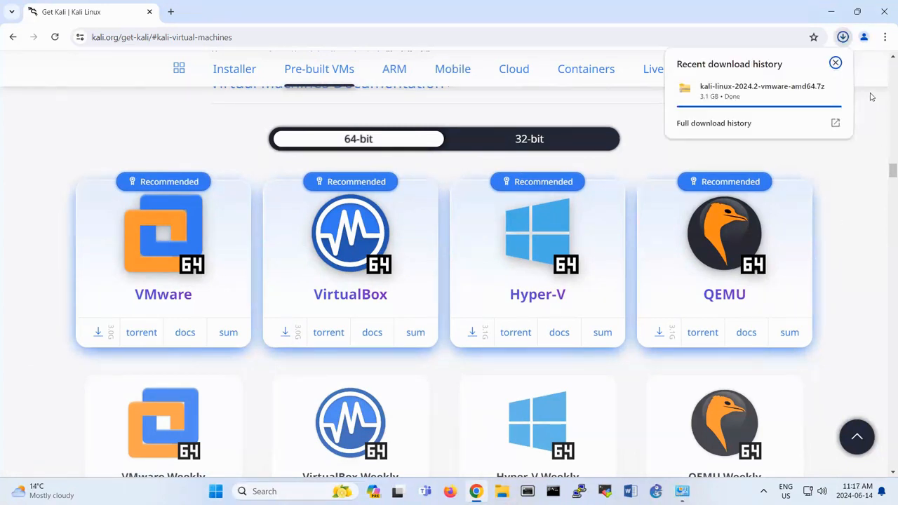
mouse_move(835, 123)
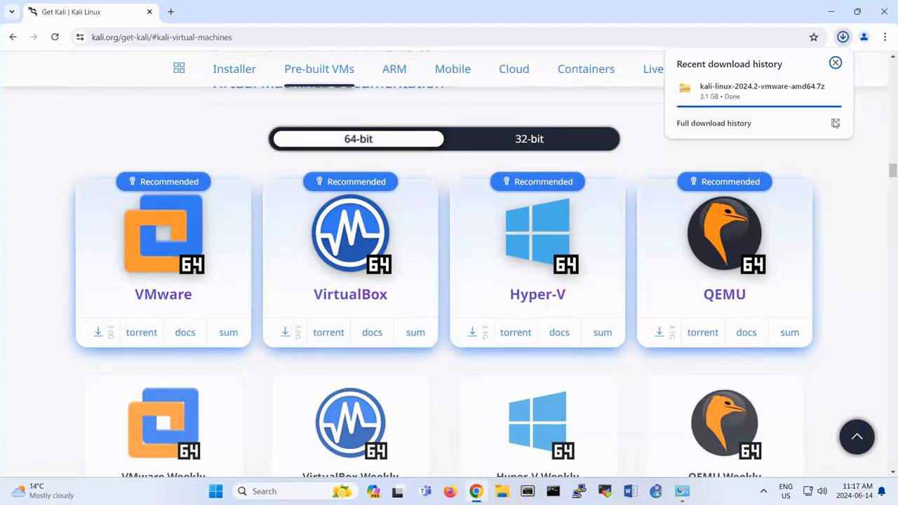
click(712, 123)
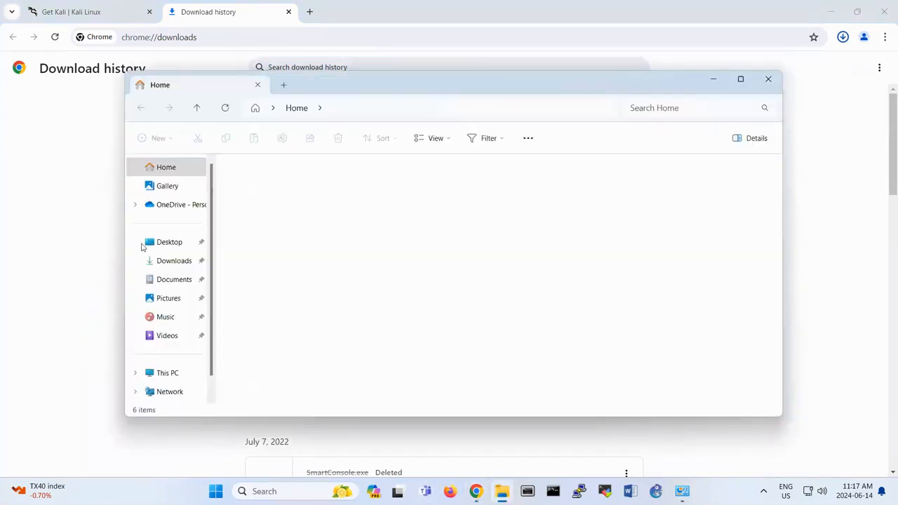
Step: Select the downloaded Kali .7z archive in File Explorer's Downloads folder
click(174, 259)
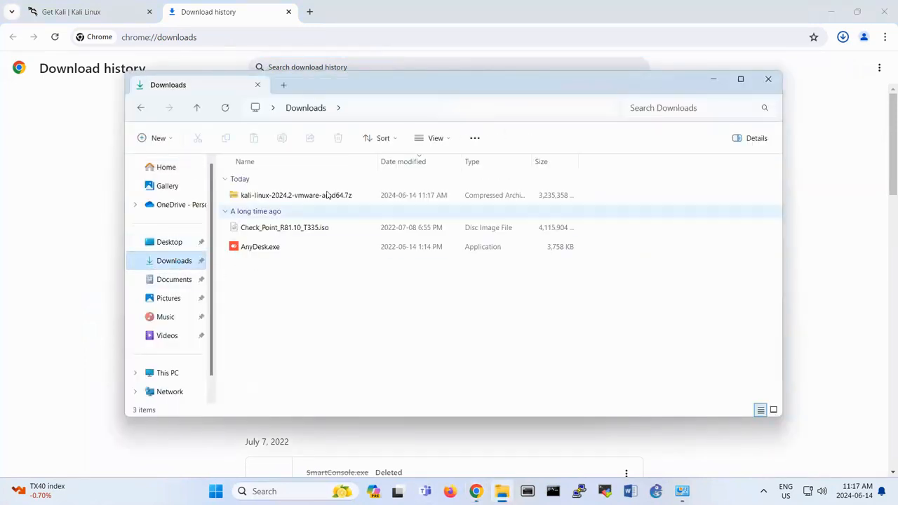
click(295, 195)
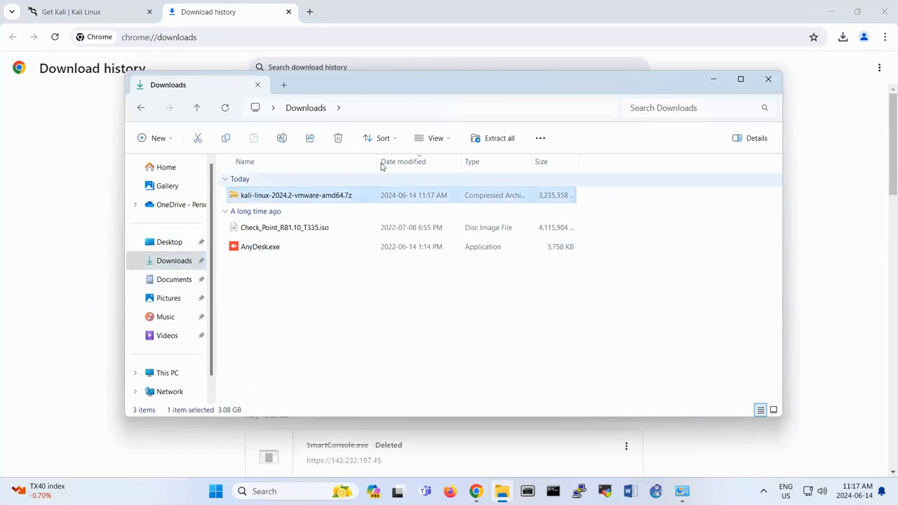
click(316, 195)
text(7)
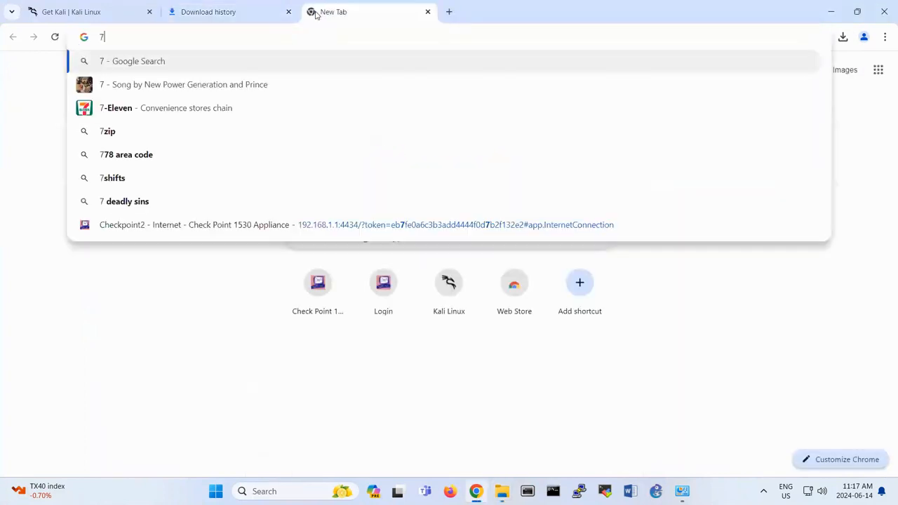
Step: Search Google for 7zip and go to the official 7-Zip site result
click(107, 132)
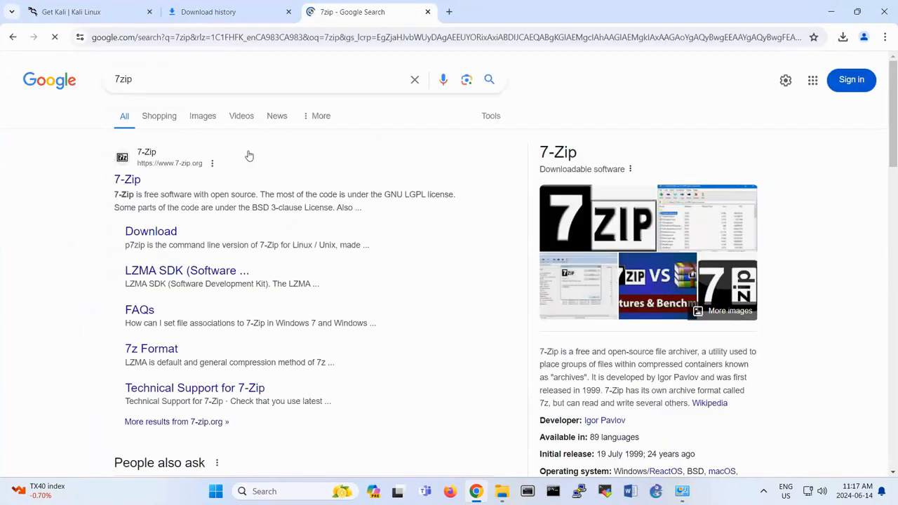
mouse_move(127, 179)
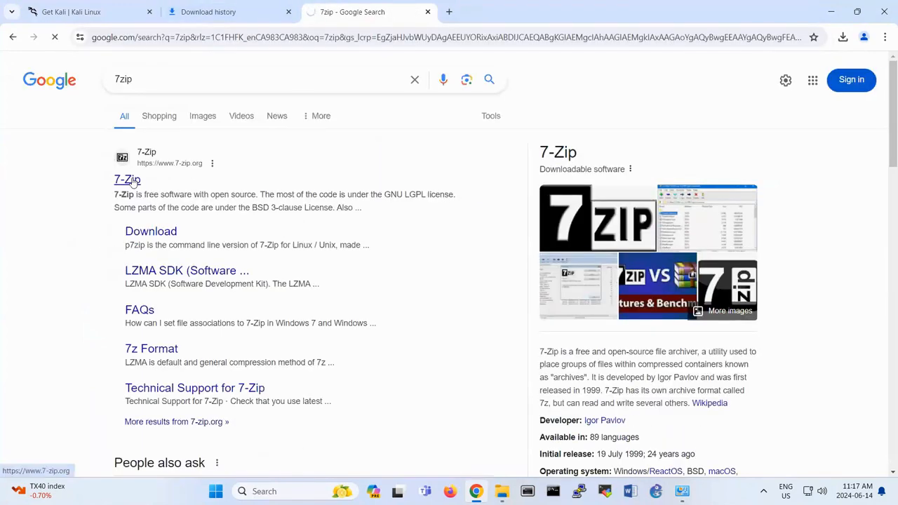
click(126, 179)
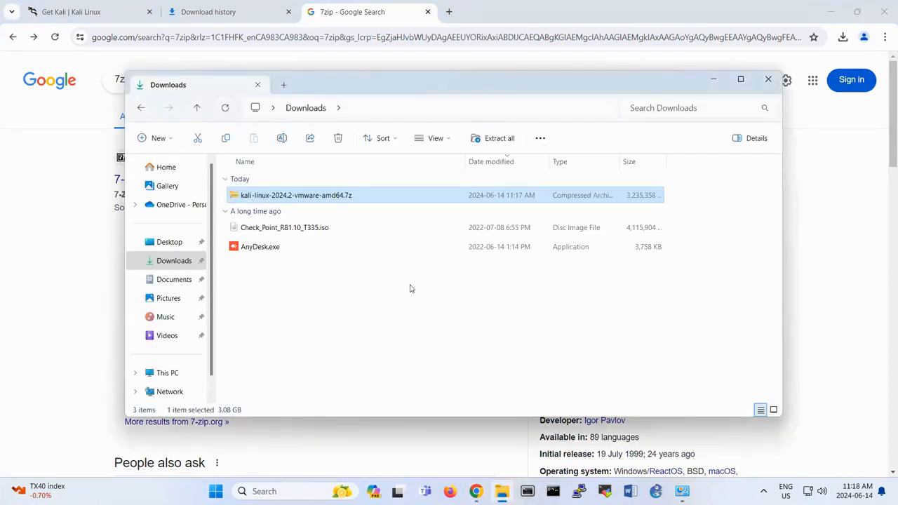
Step: Extract the Kali VMware archive with 7-Zip > Extract files into the Downloads folder
right_click(294, 195)
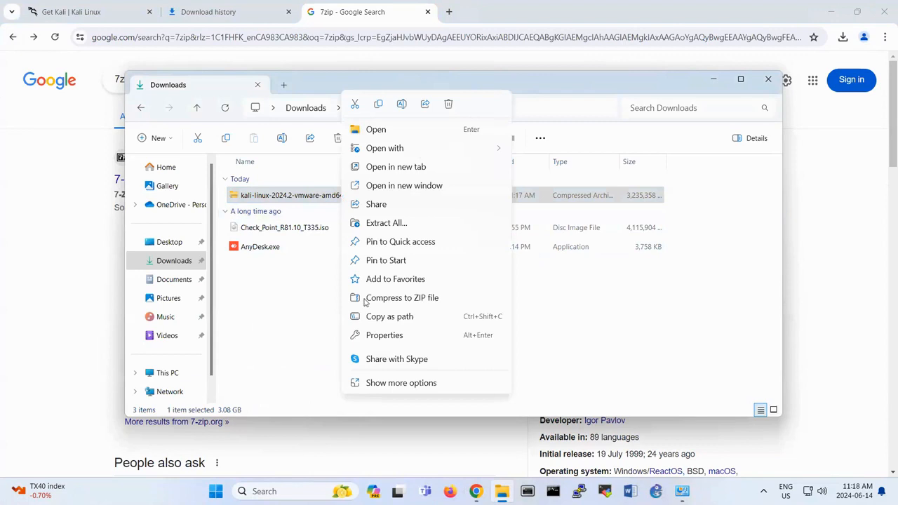
click(402, 381)
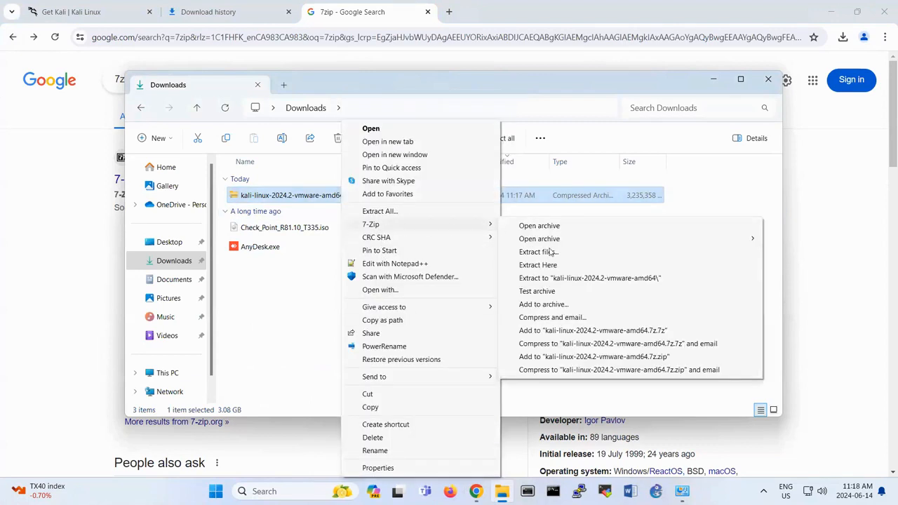
click(538, 252)
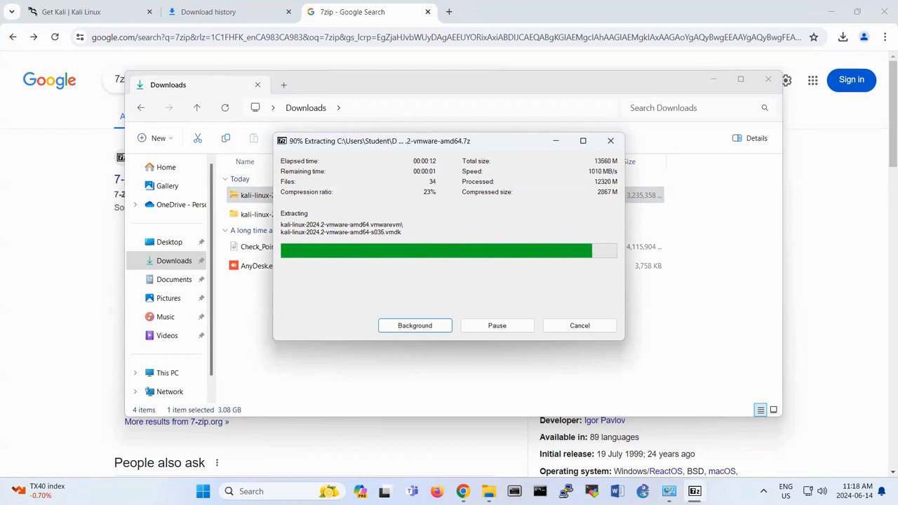
click(202, 491)
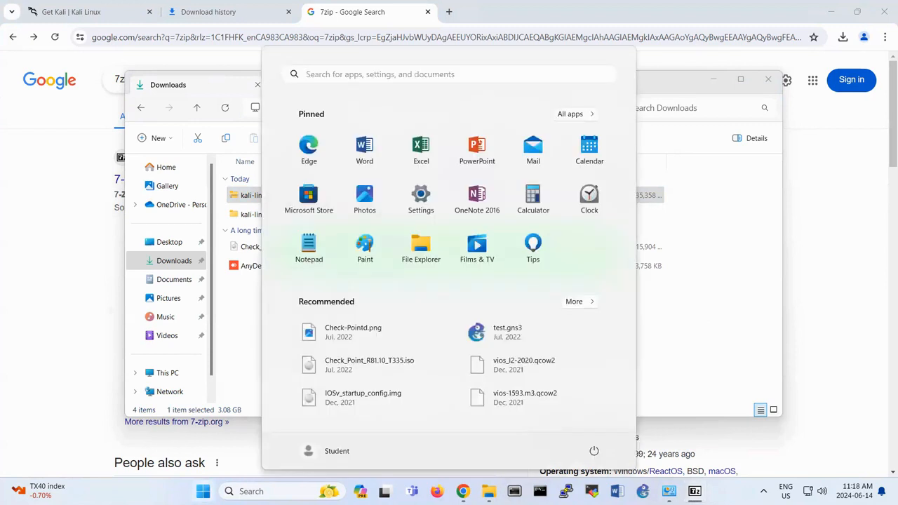
Step: Launch VMware Workstation from a Start menu search for 'vmware'
text(vmwar)
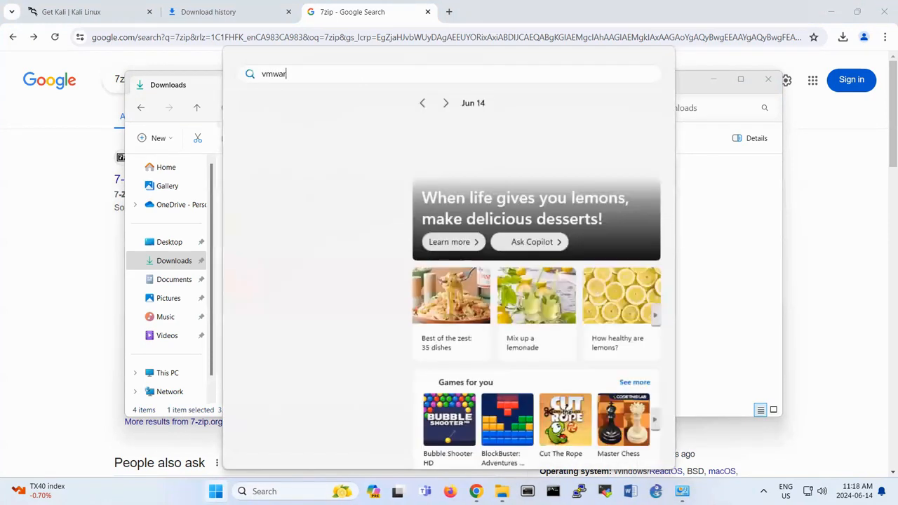
text(e)
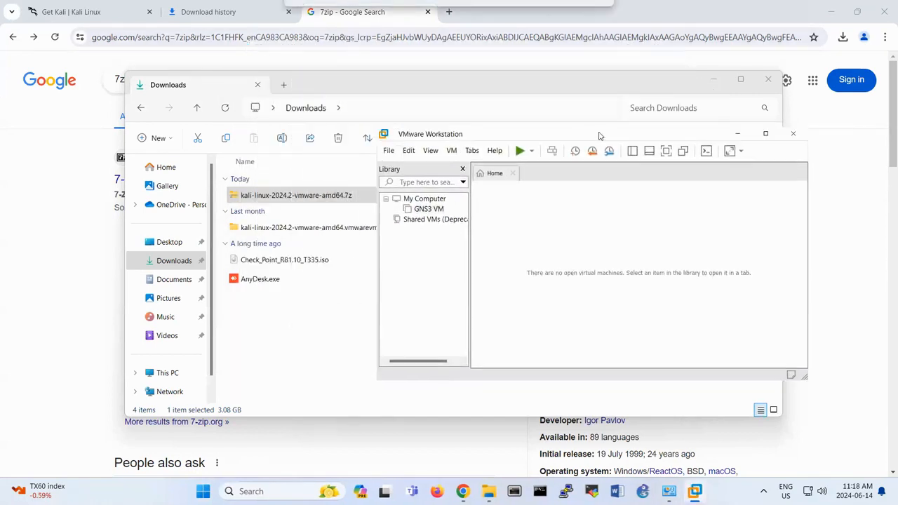
Step: Add the kali-linux-2024.2-vmware-amd64 .vmx via File > Open and power it on
click(429, 209)
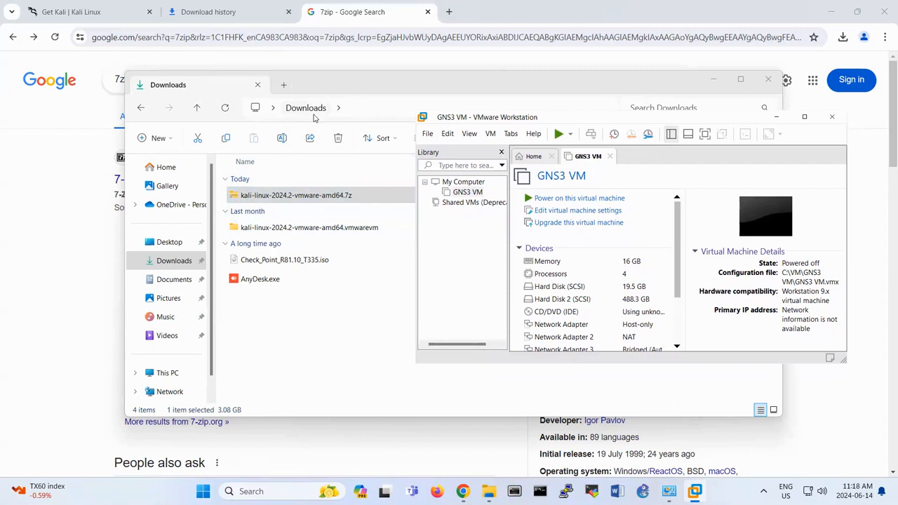
click(426, 133)
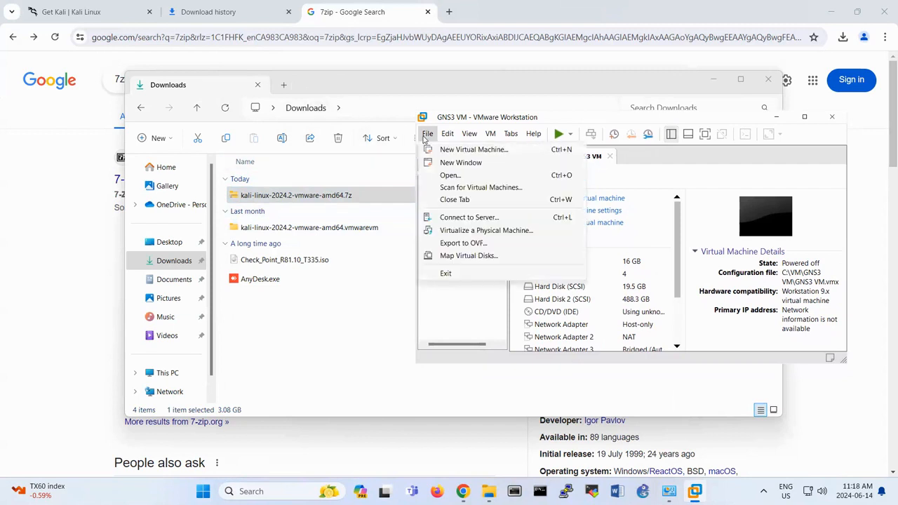
click(426, 133)
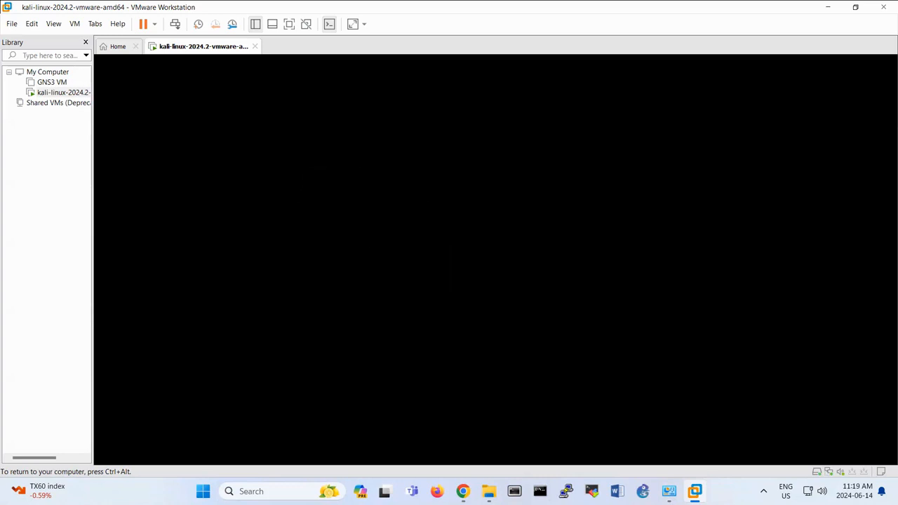
Step: Return to the Get Kali tab in Chrome at the 'Choose your Kali' overview
click(463, 491)
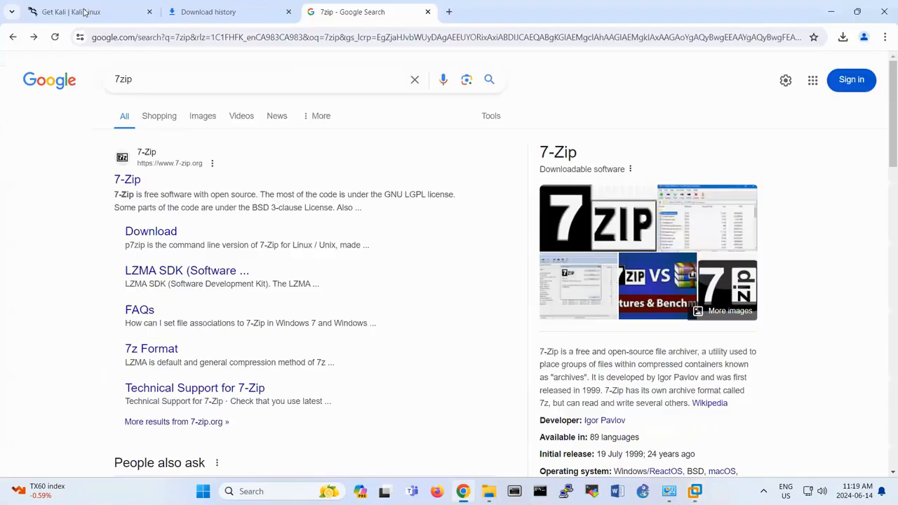
click(70, 12)
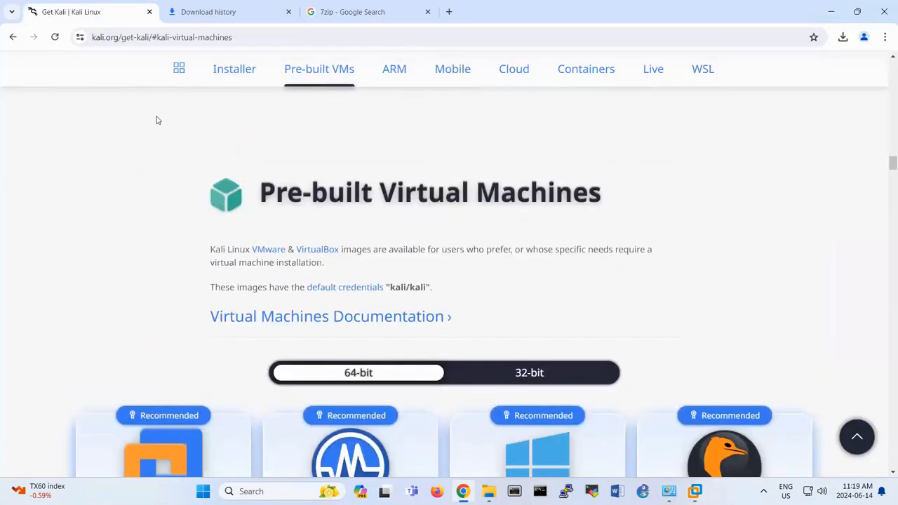
click(234, 69)
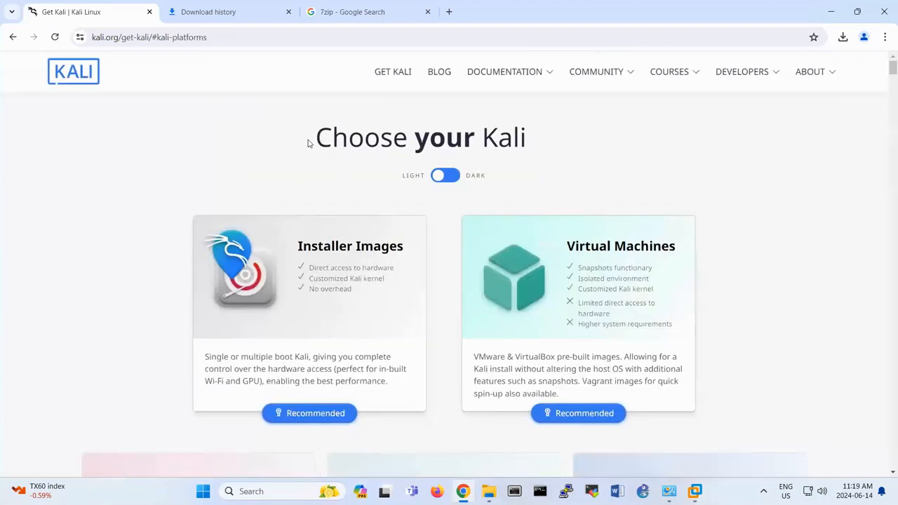
mouse_move(726, 34)
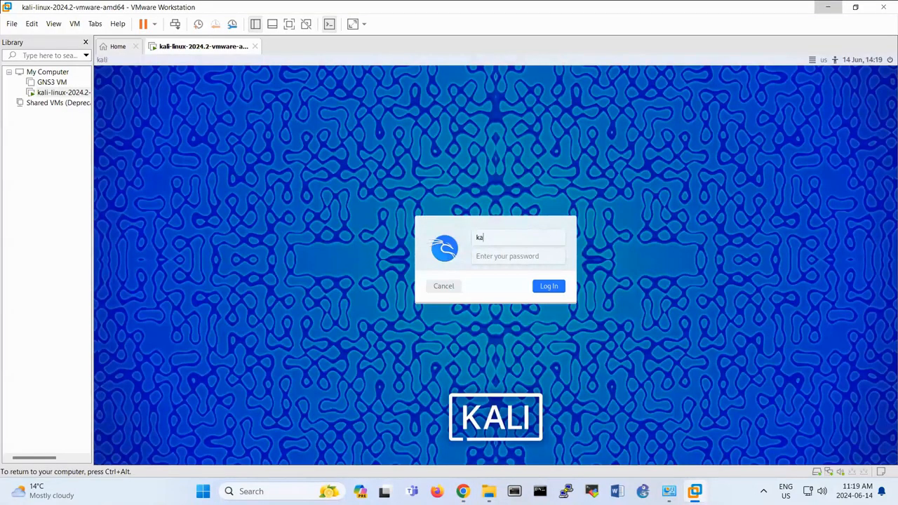
click(549, 286)
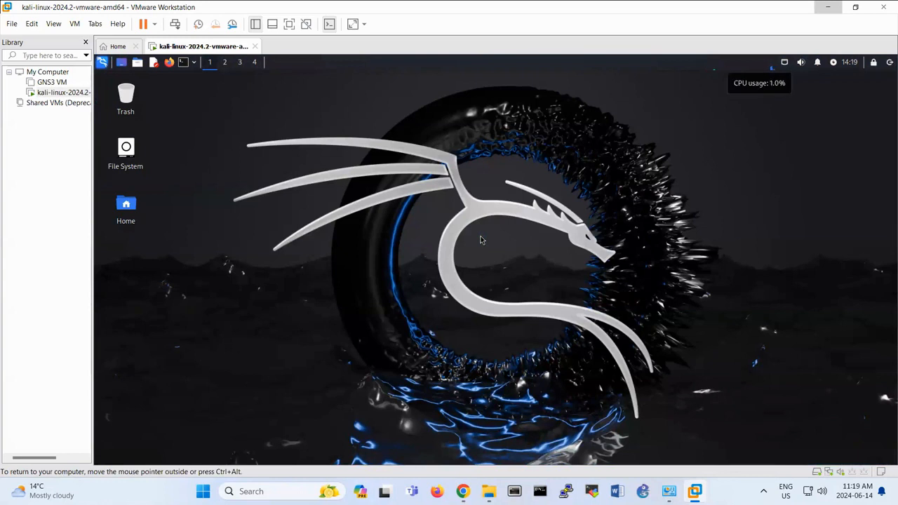
mouse_move(157, 114)
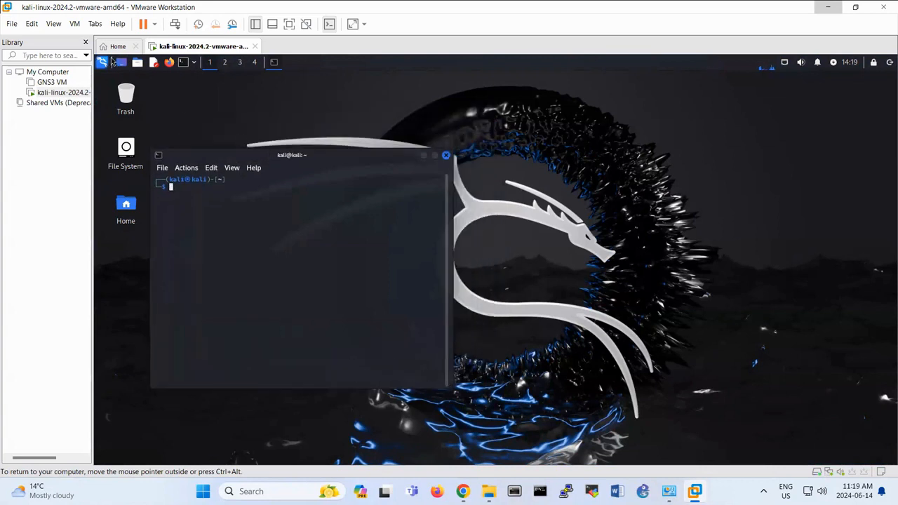
click(103, 61)
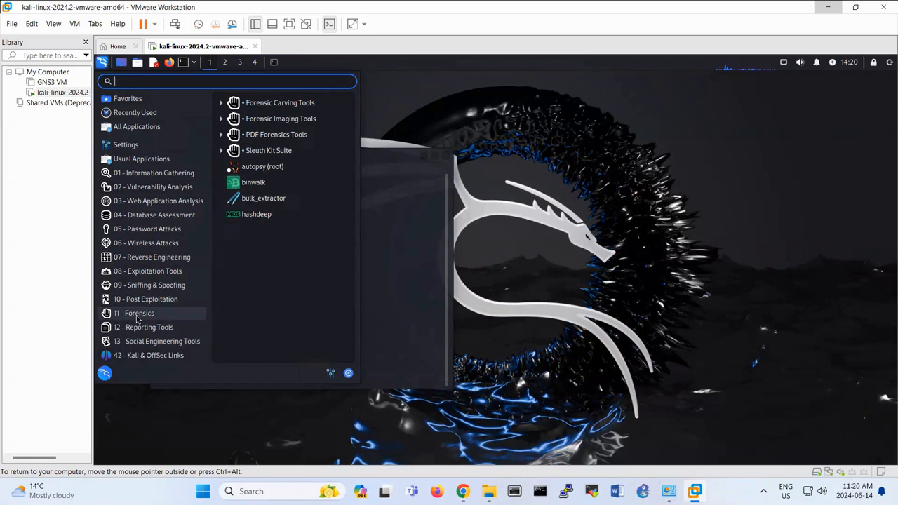
mouse_move(222, 313)
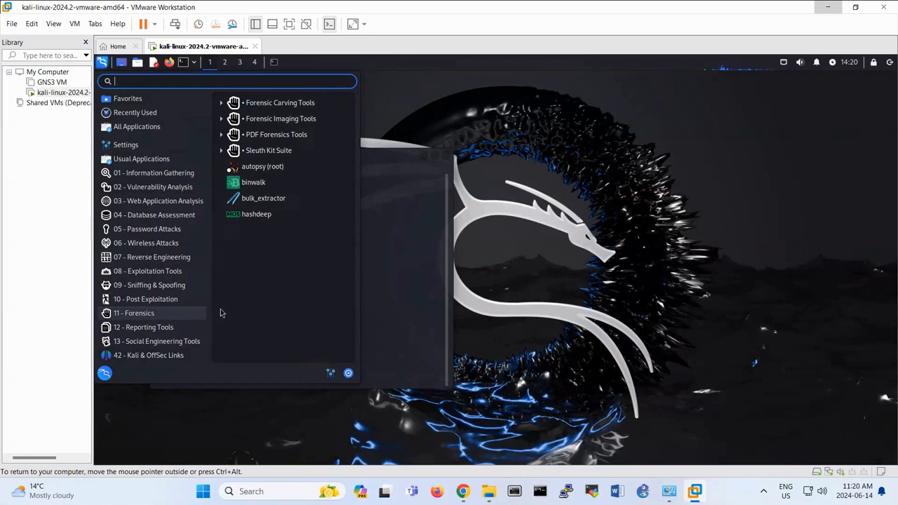
mouse_move(264, 205)
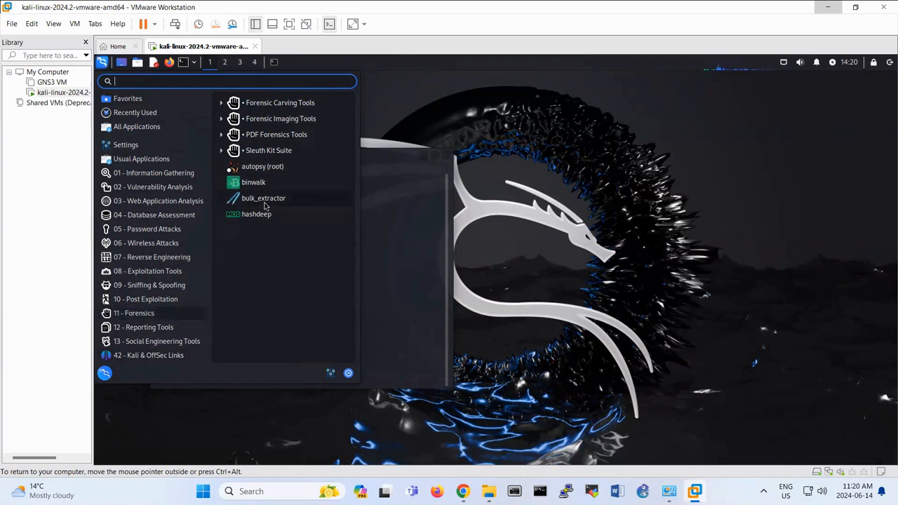
mouse_move(248, 307)
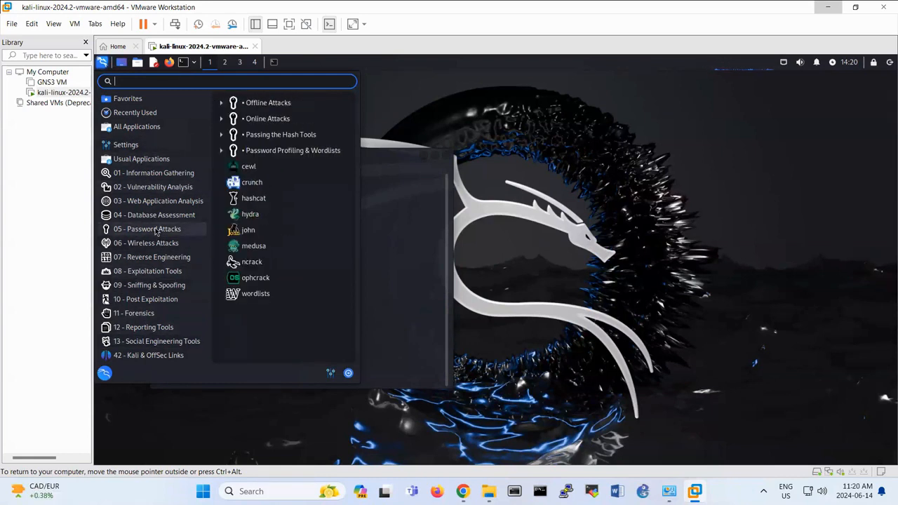
mouse_move(157, 250)
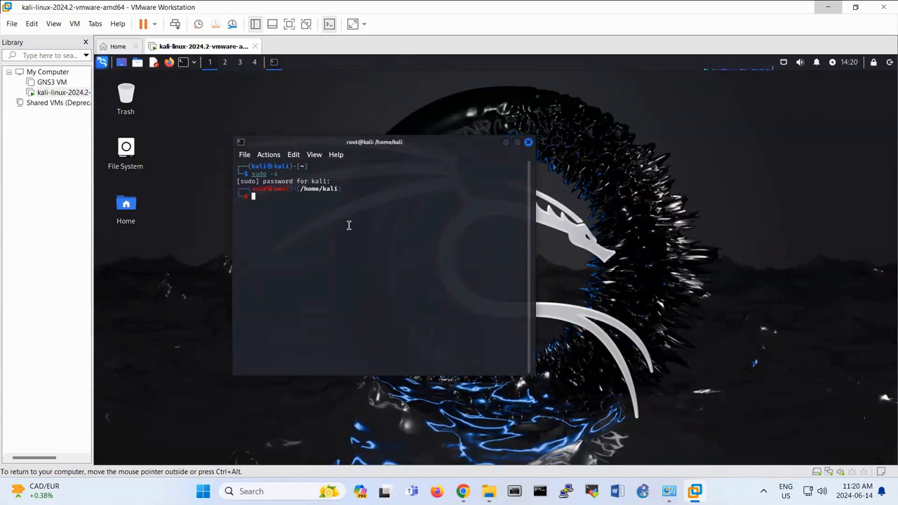
Step: Submit the kali password to get a root shell via sudo -i
key(Return)
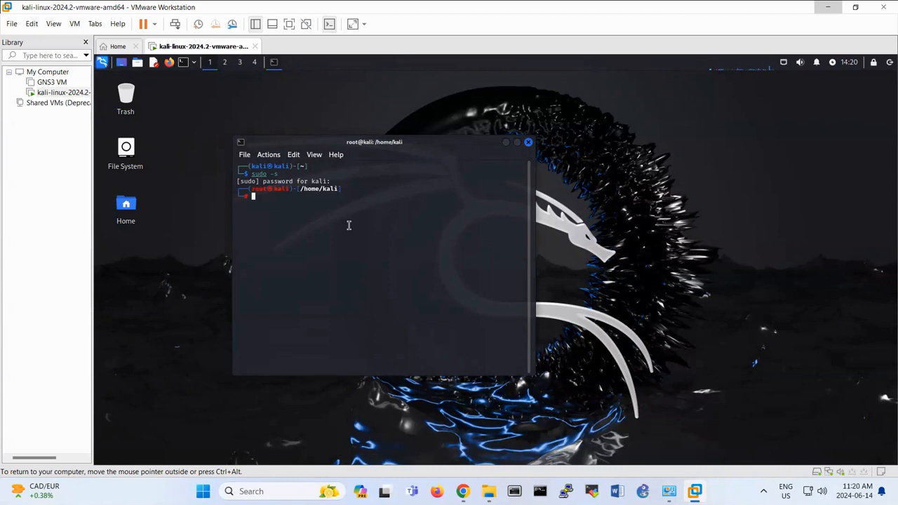
mouse_move(521, 143)
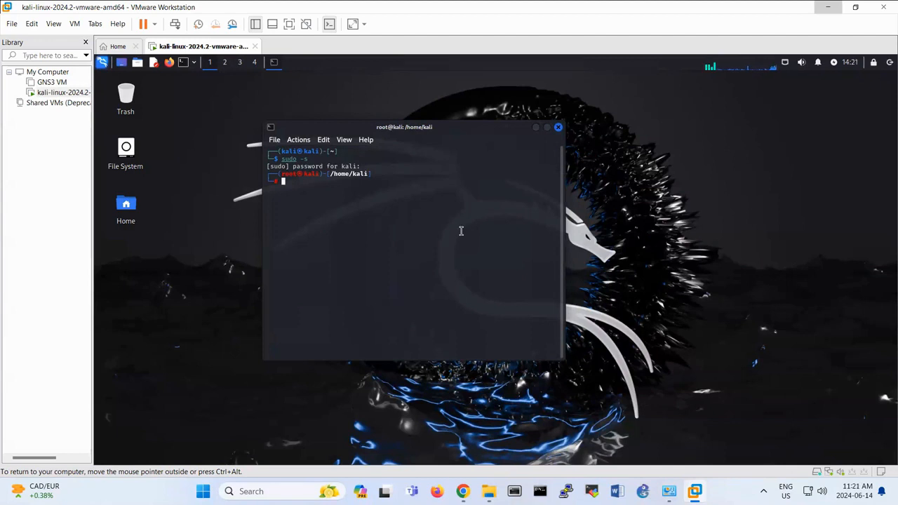
click(461, 491)
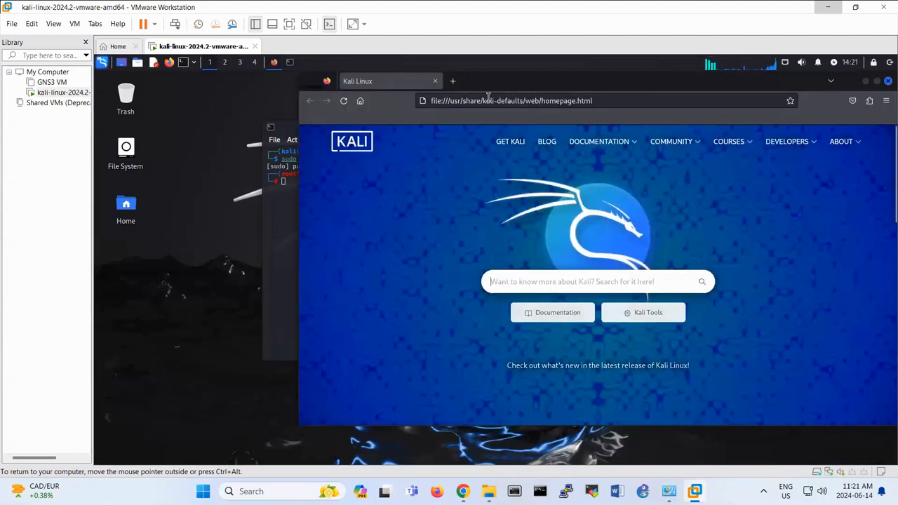
click(510, 101)
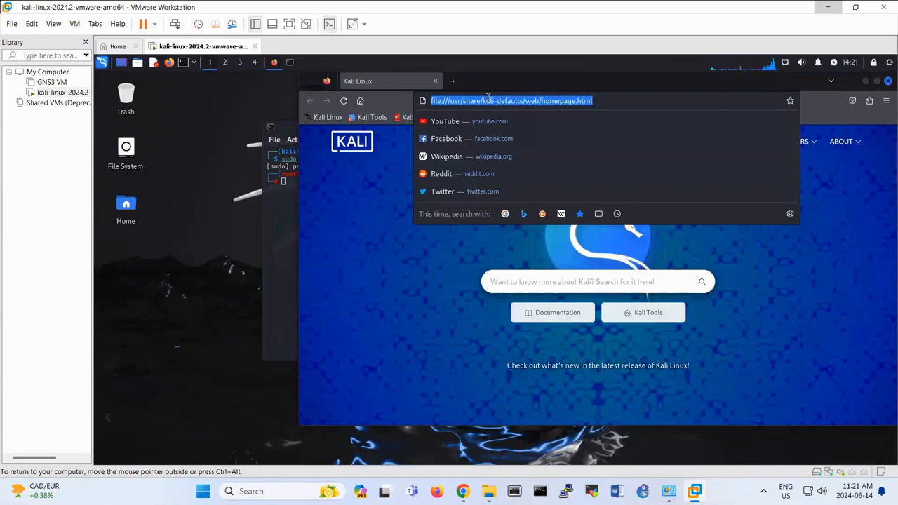
text(http://)
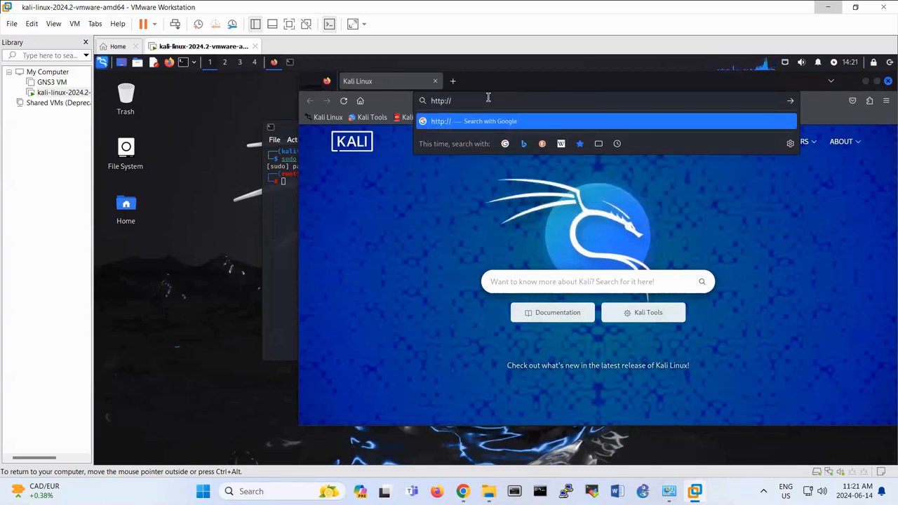
text(df)
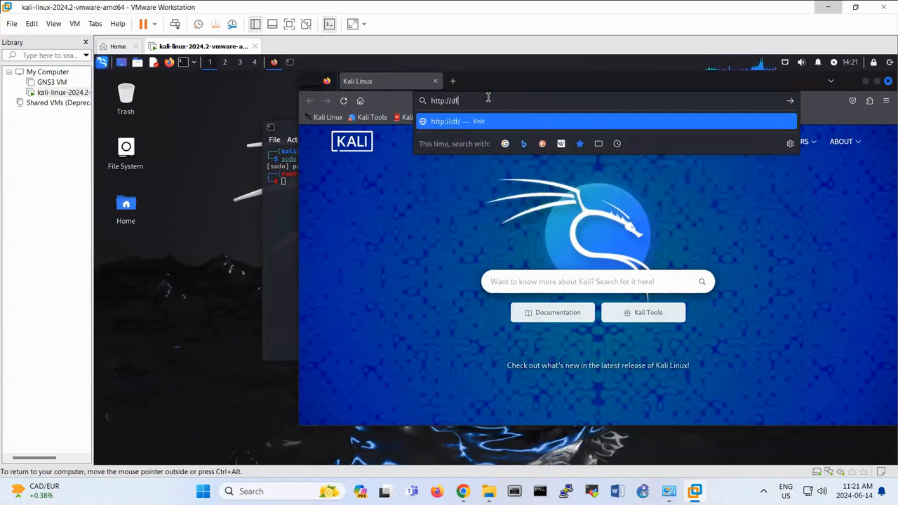
text(tt)
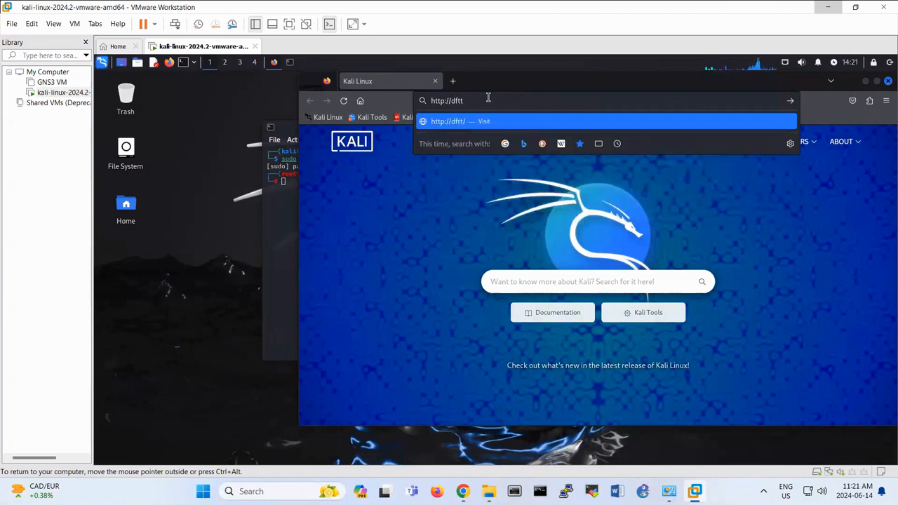
text(.sour)
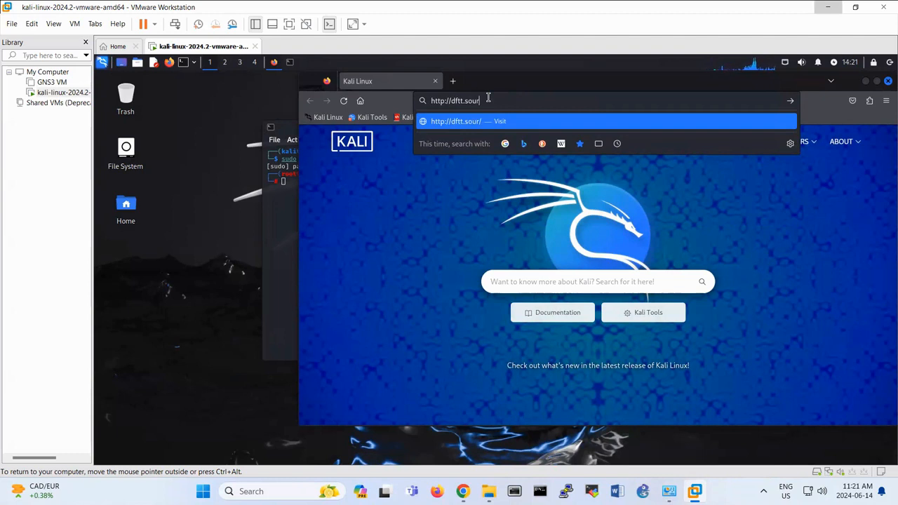
text(ceforge.net)
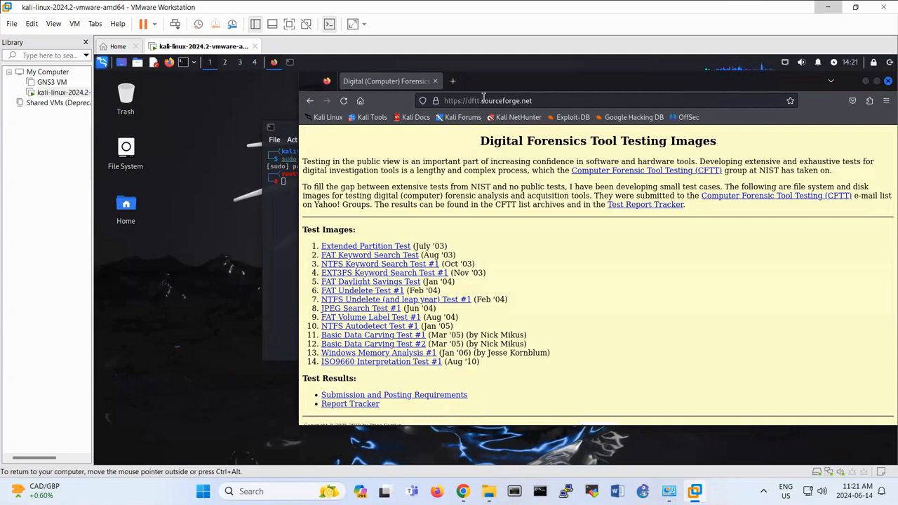
mouse_move(447, 126)
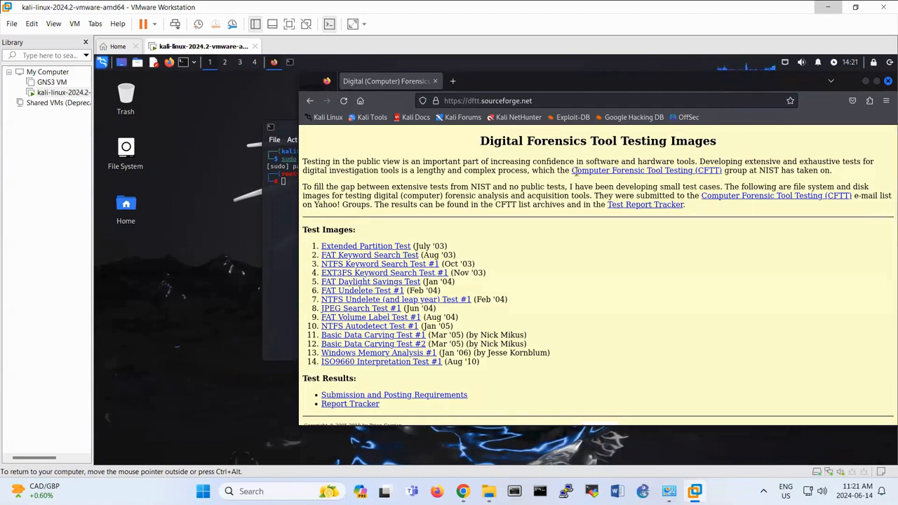
mouse_move(460, 374)
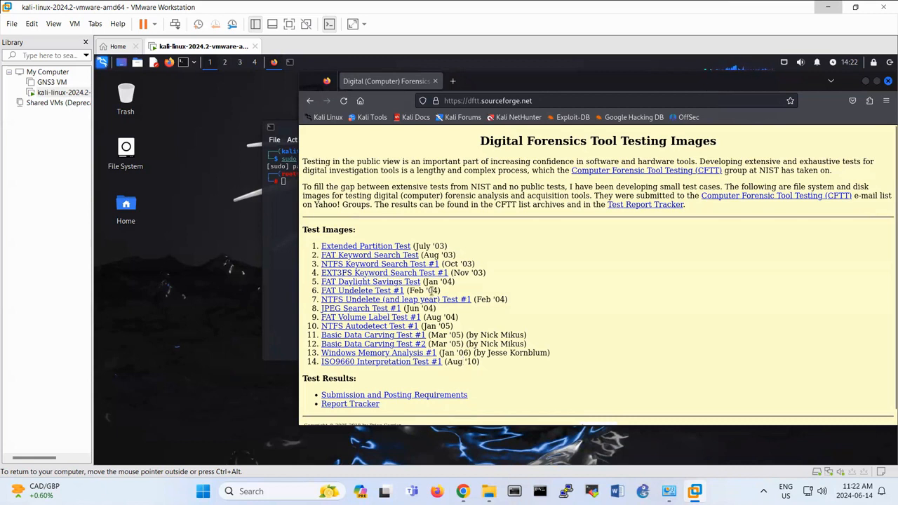
mouse_move(454, 308)
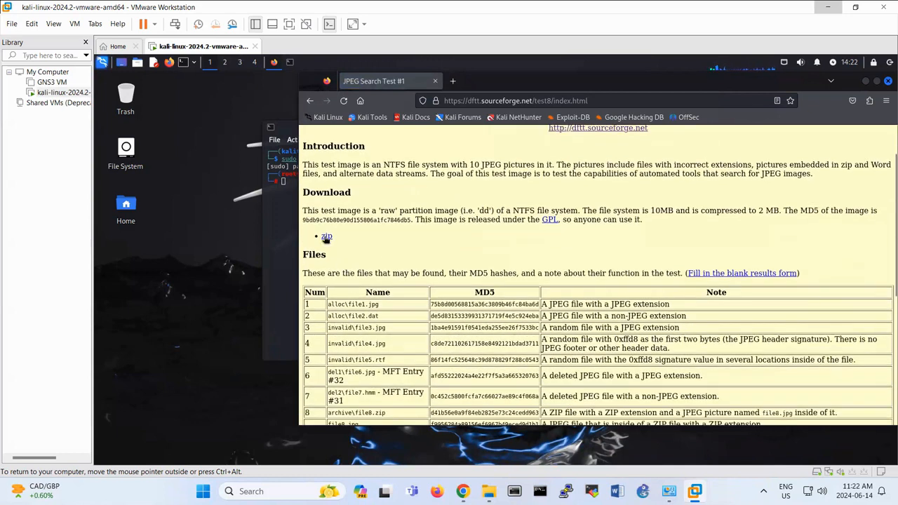
Step: Download the 8-jpeg-search.zip test image from SourceForge
click(326, 235)
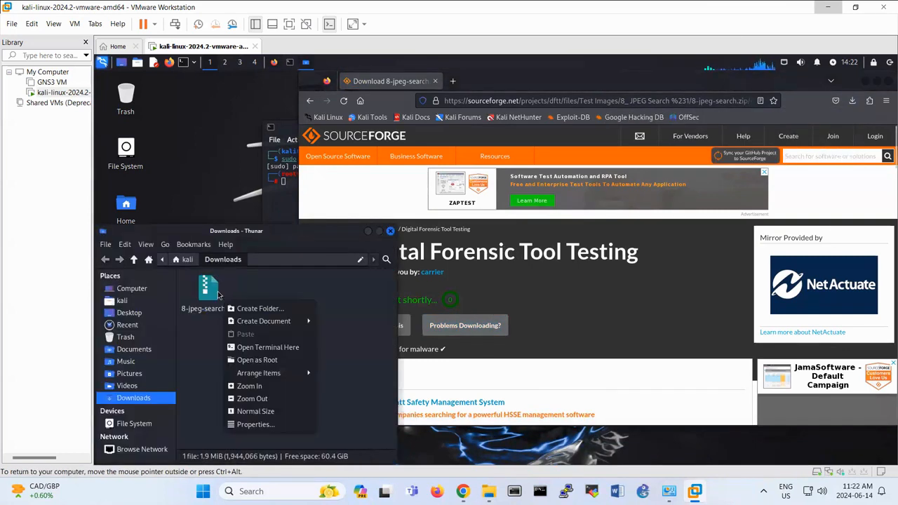
Step: Extract 8-jpeg-search.zip in Downloads and open the 8-jpeg-search folder with its .dd image
right_click(208, 287)
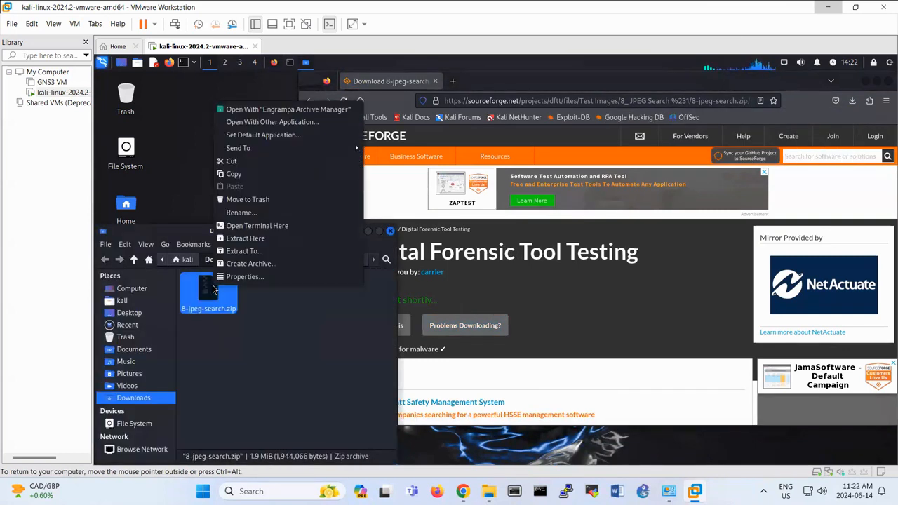
click(244, 239)
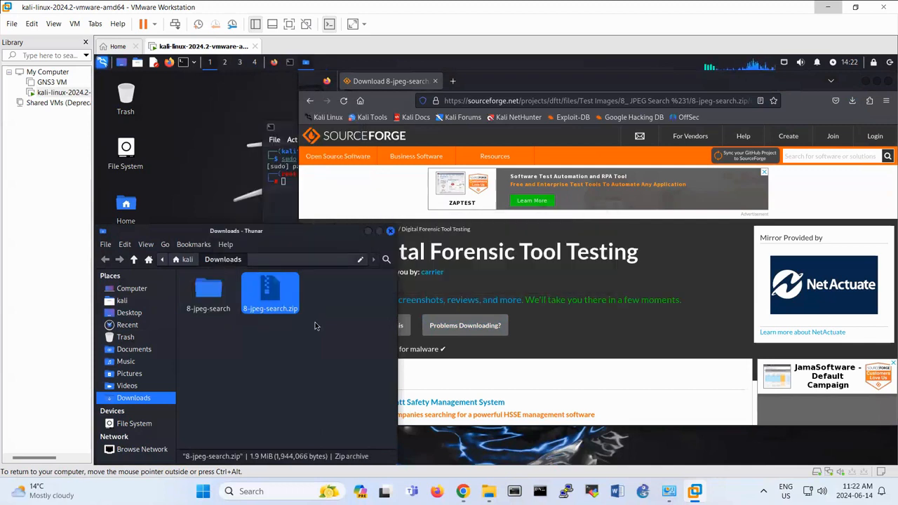
double_click(269, 291)
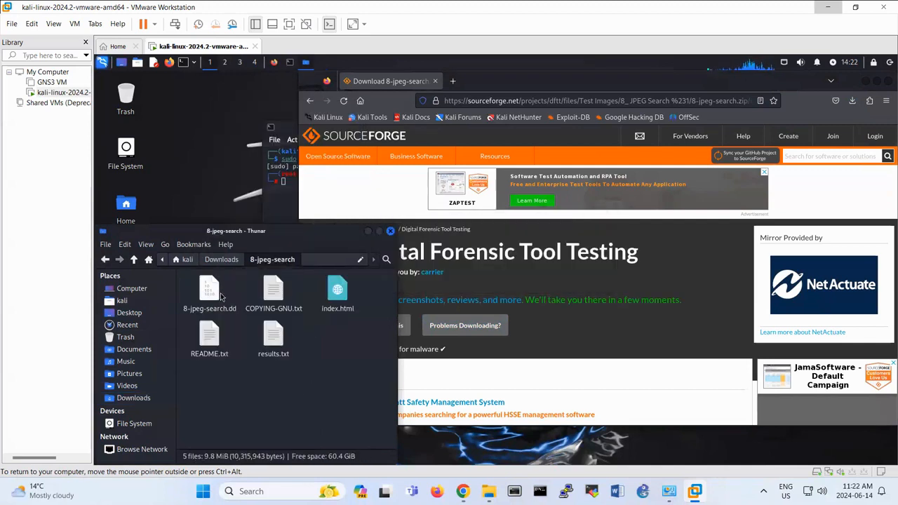
click(209, 290)
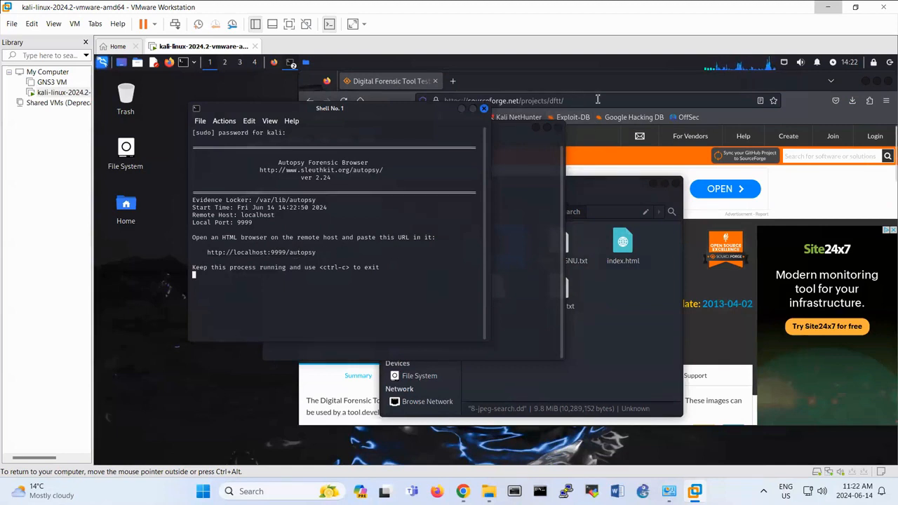
click(526, 101)
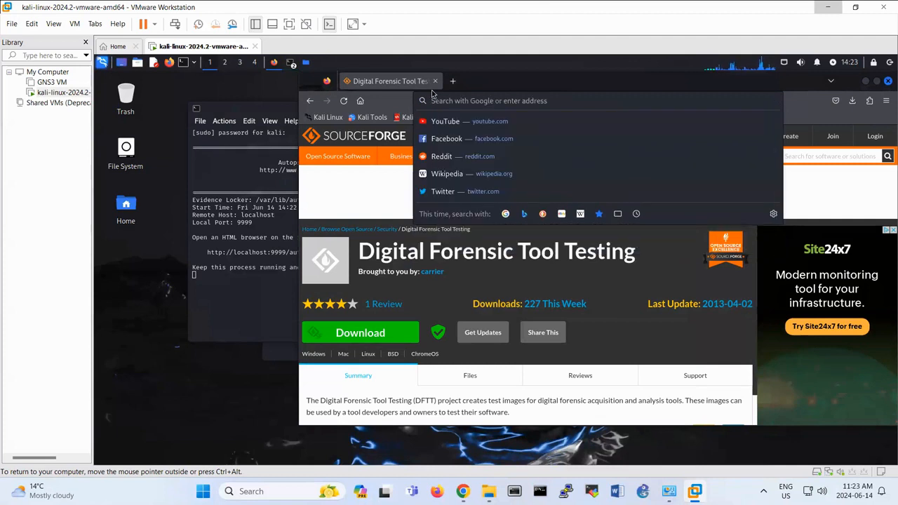
text(http://localhost:)
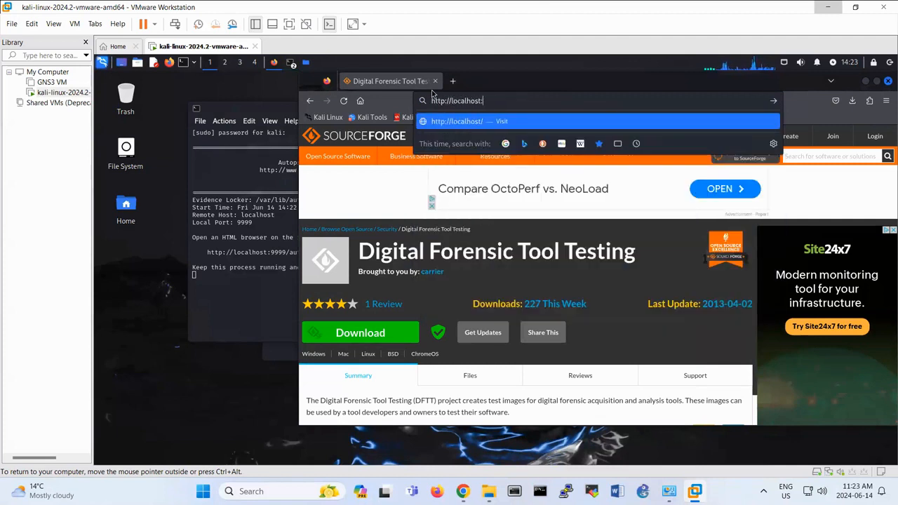
text(9999/)
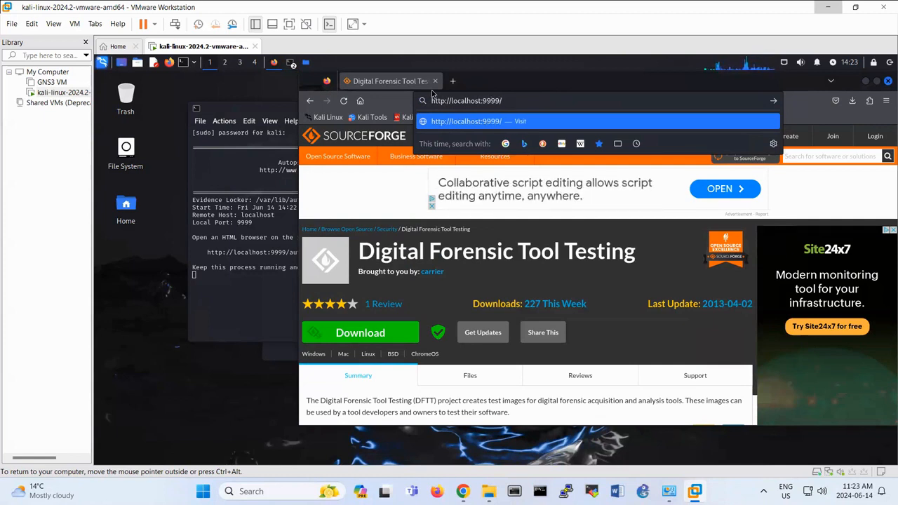
text(autopsy)
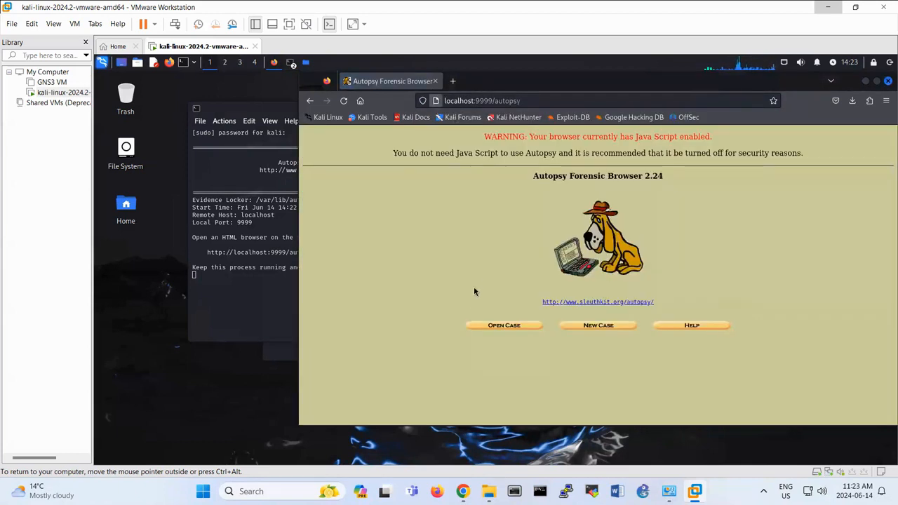
Step: Start a new case named 101 with description 'Investigation of JPEG'
click(598, 325)
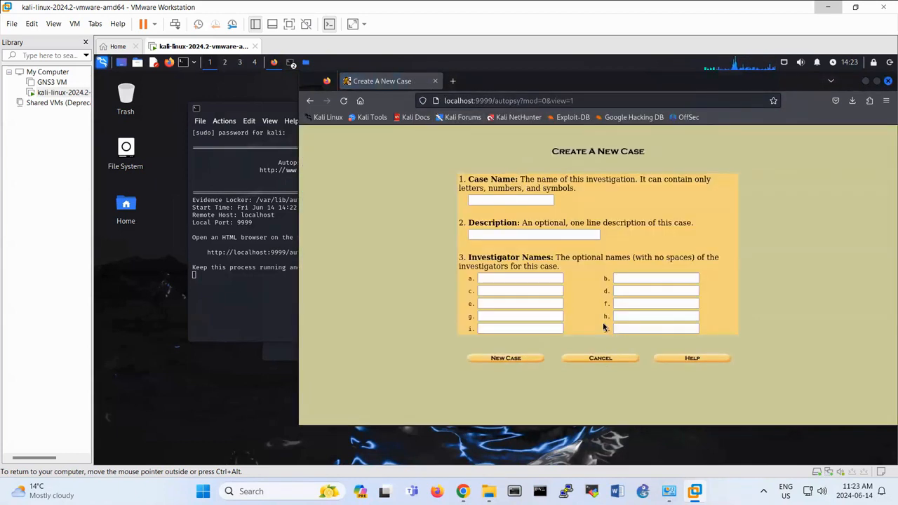
click(511, 199)
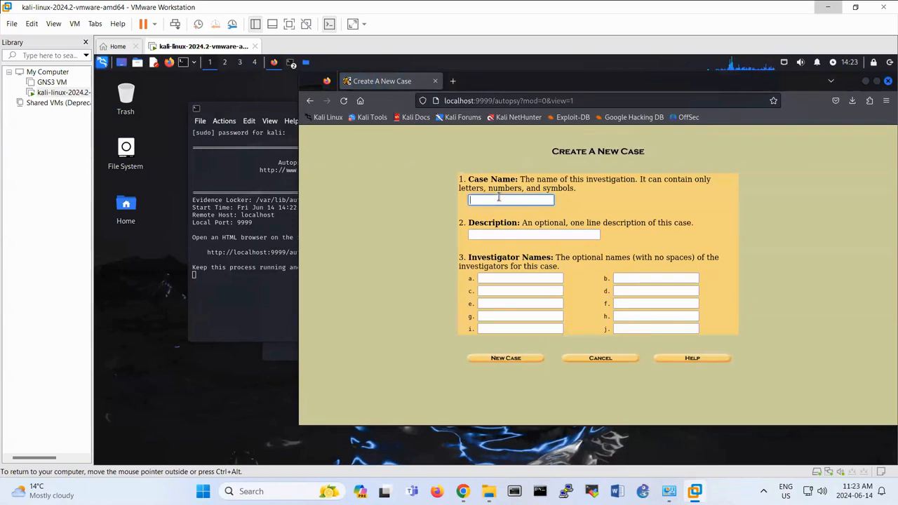
text(1)
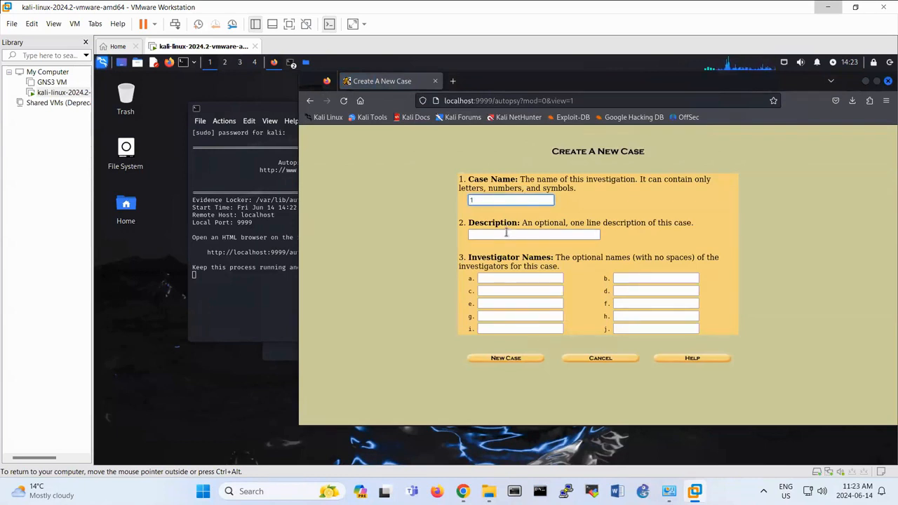
text(01)
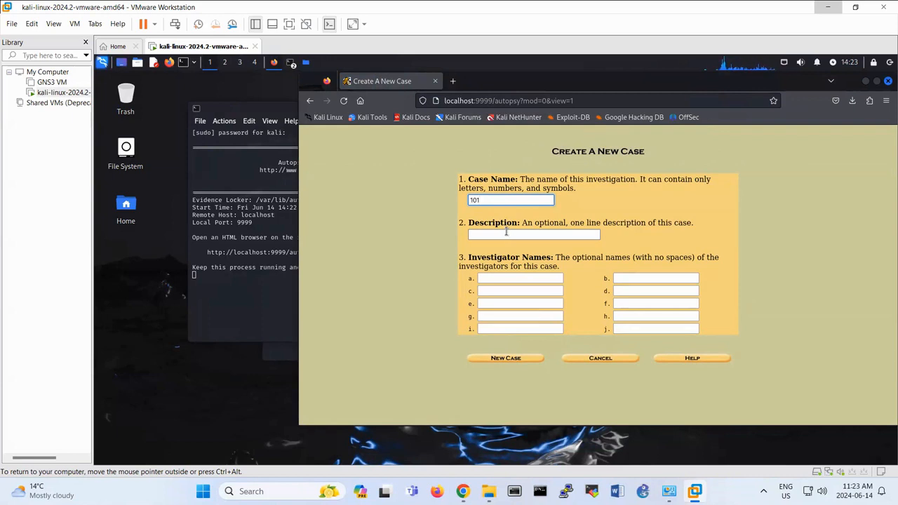
click(533, 233)
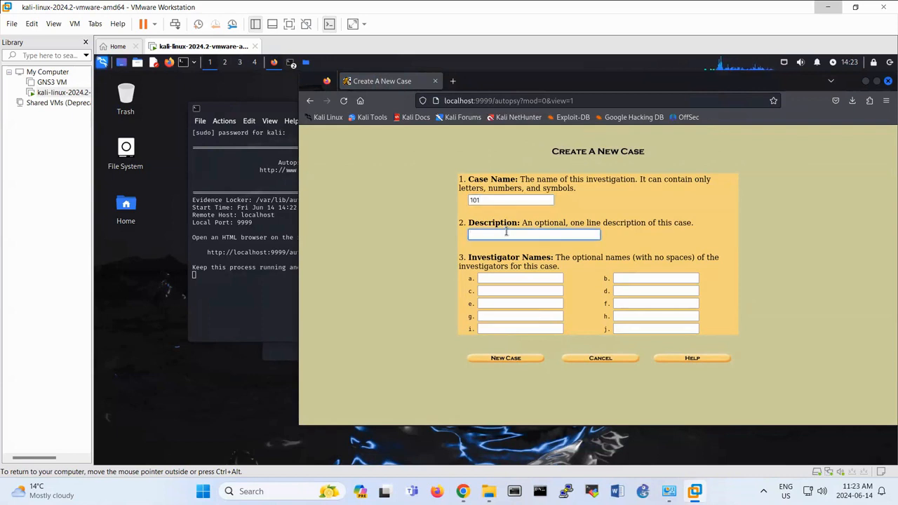
text(Investigation of)
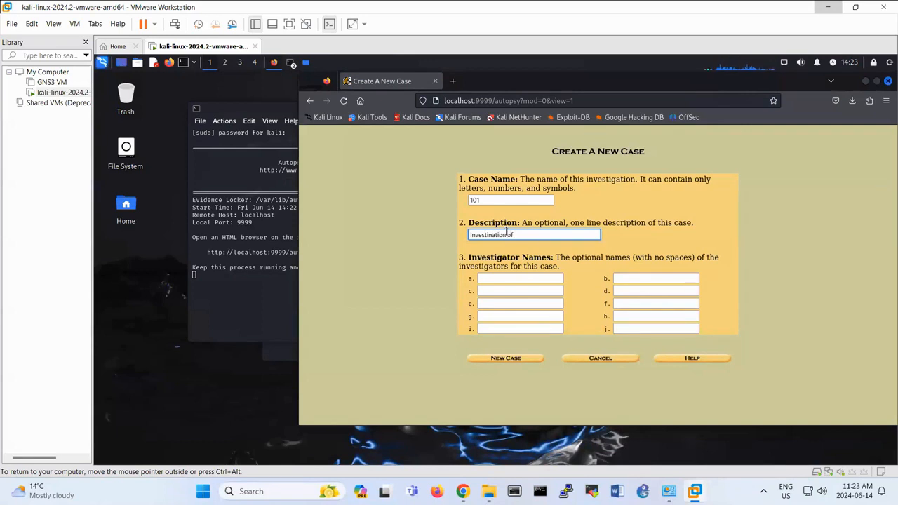
text(JPEG)
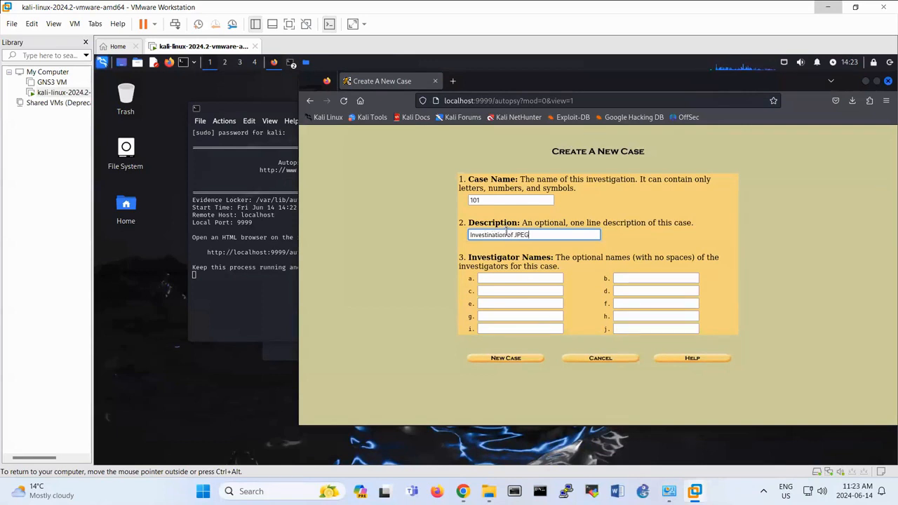
Step: Enter investigator HamidTalebi and create case 101
click(519, 278)
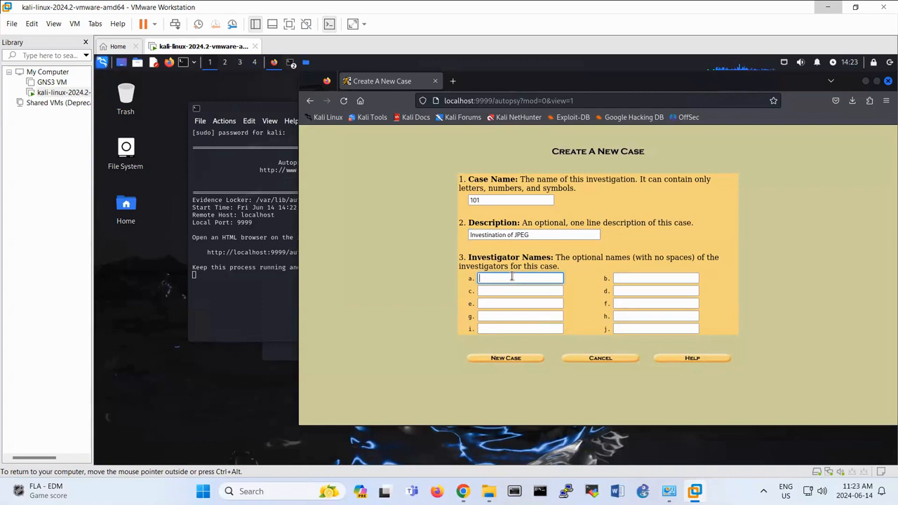
text(Hamid TAla)
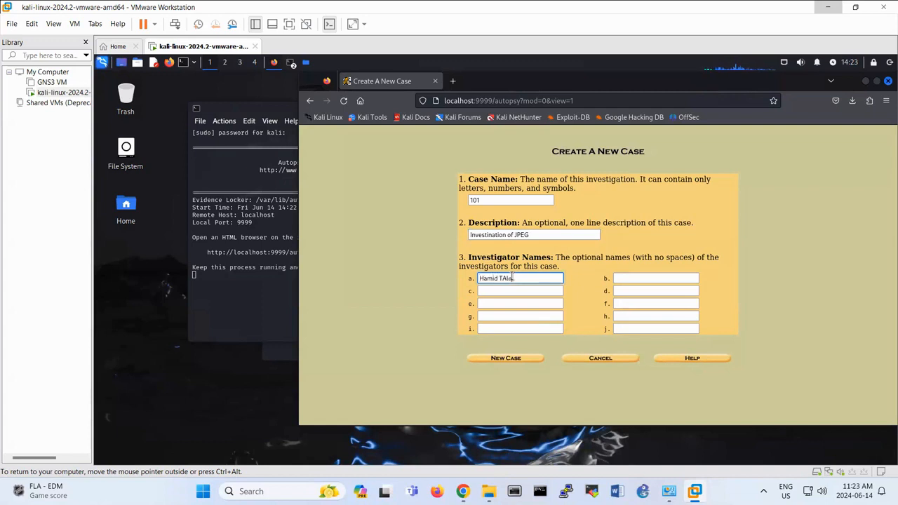
key(BackSpace)
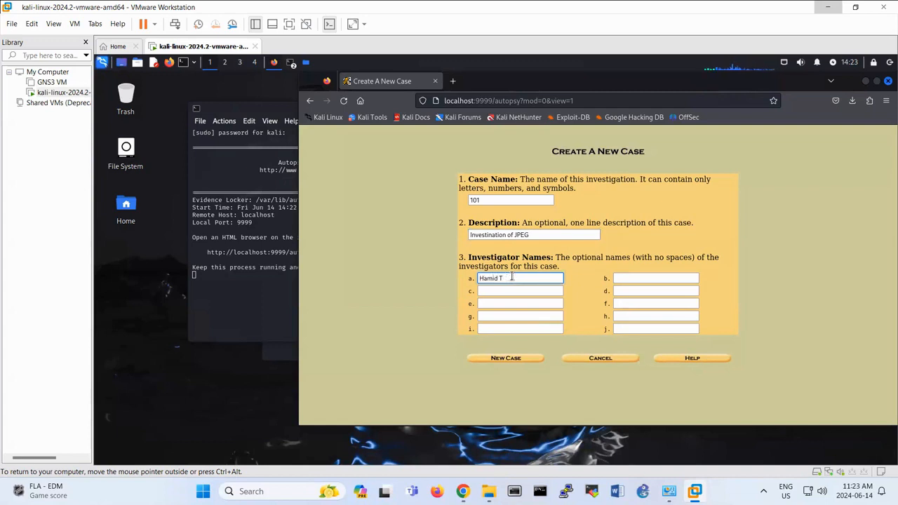
text(alebi)
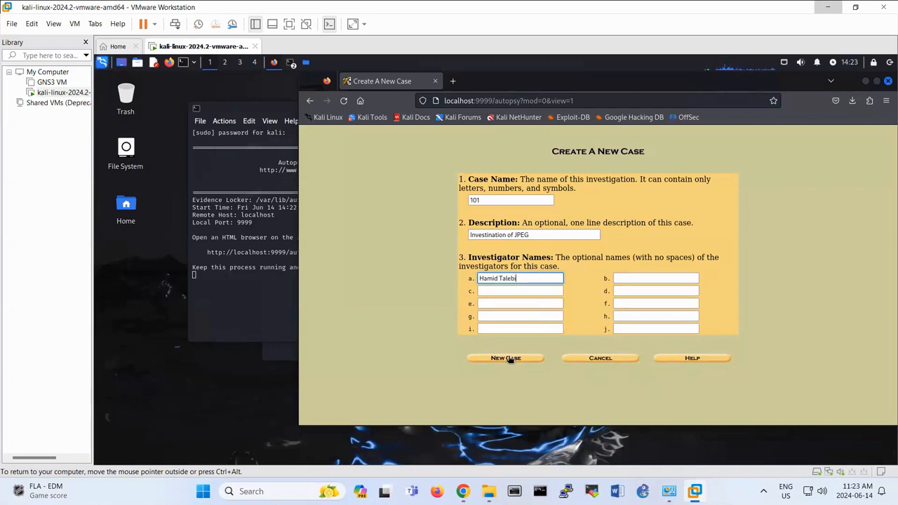
click(504, 358)
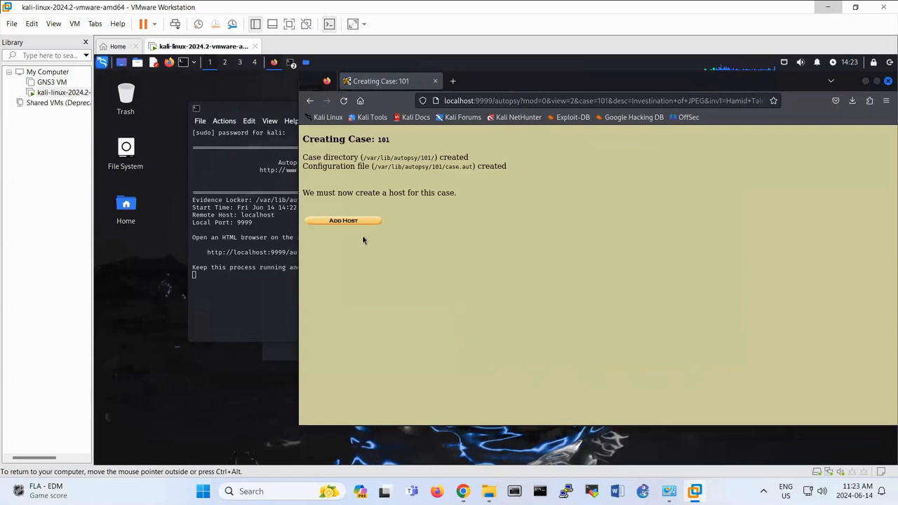
Step: Add host1 to case 101 and start adding an image file to it
click(342, 220)
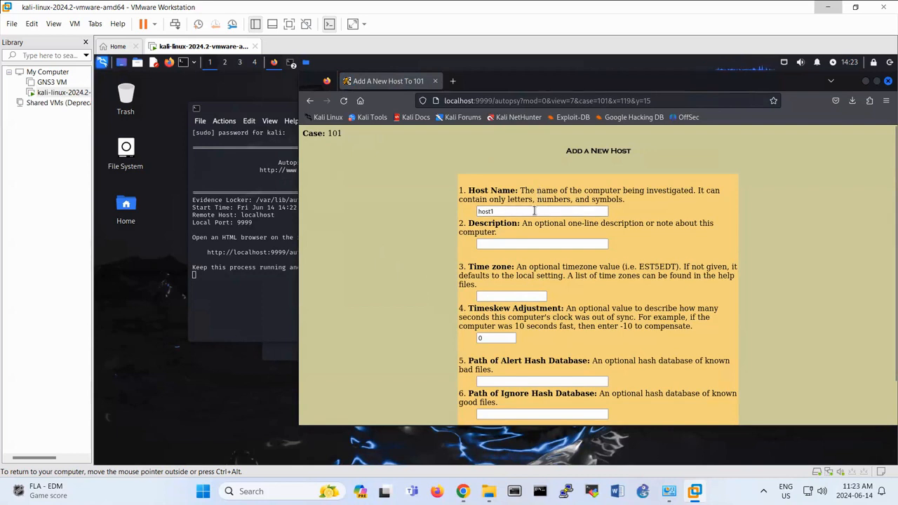
scroll(down, 3)
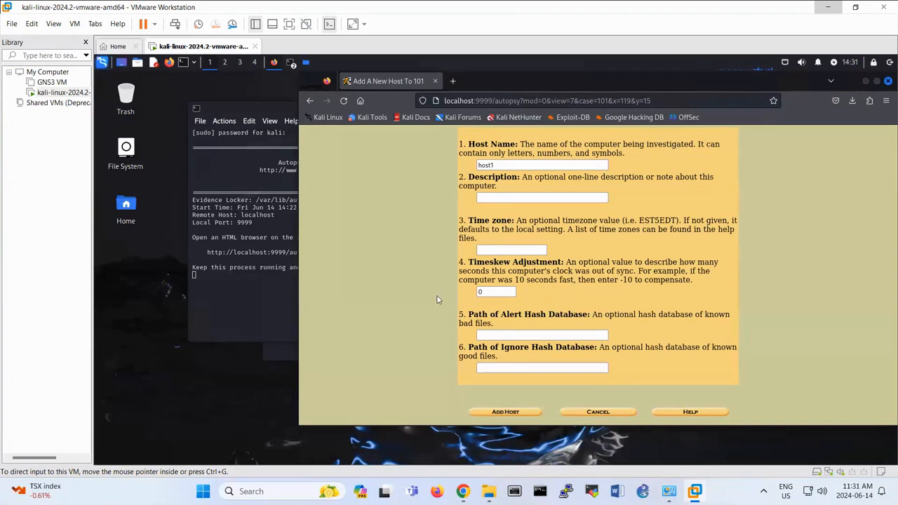
mouse_move(508, 414)
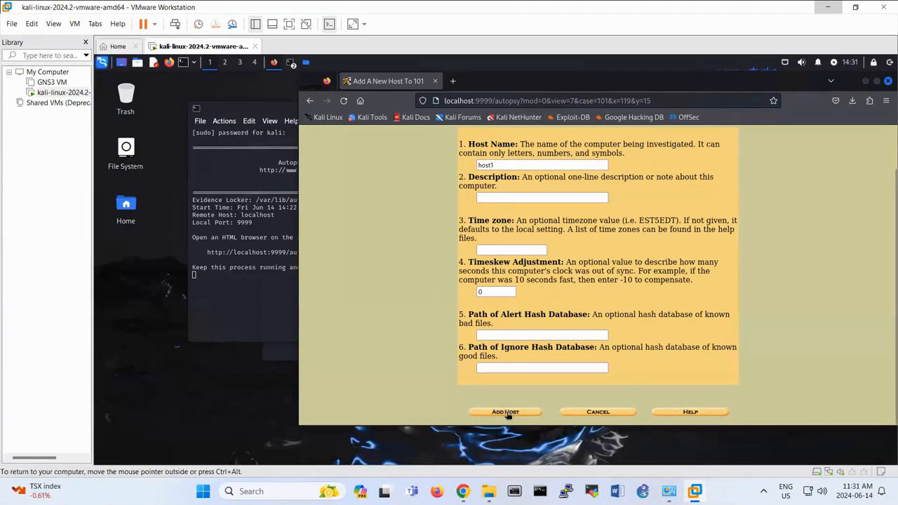
click(505, 412)
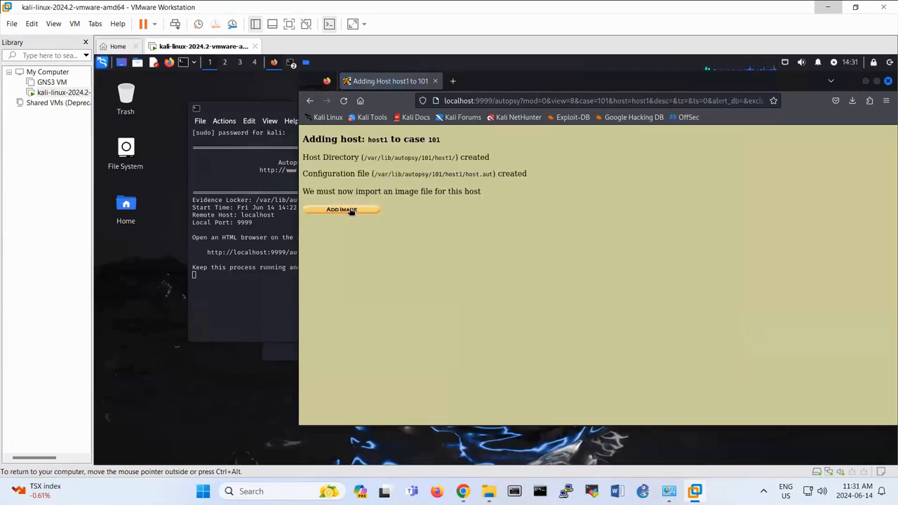
click(342, 210)
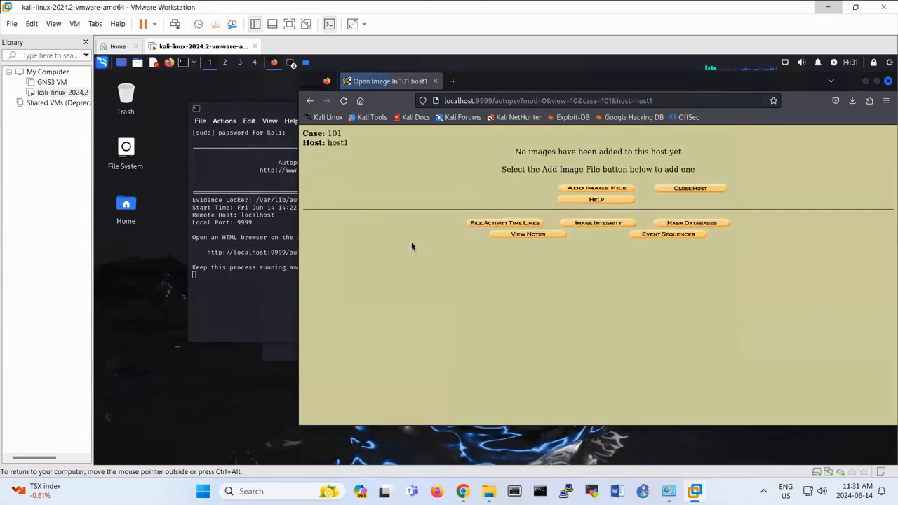
mouse_move(564, 252)
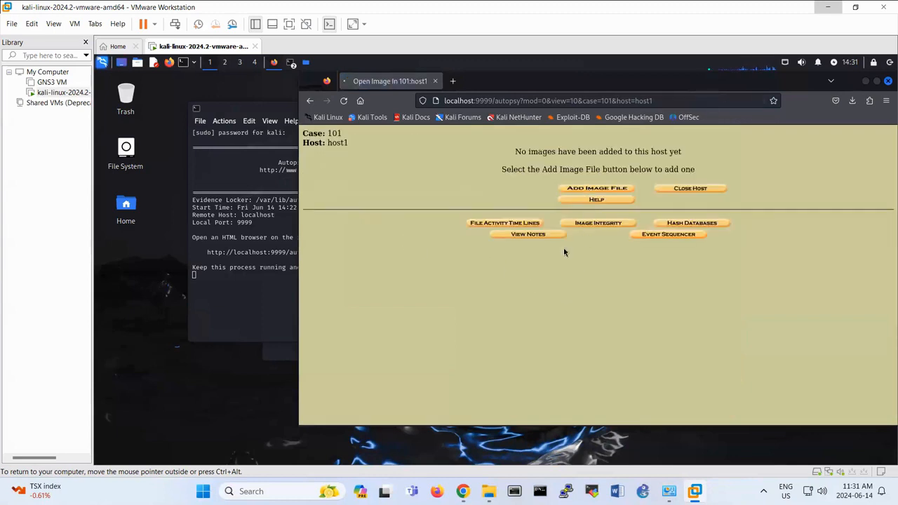
click(596, 188)
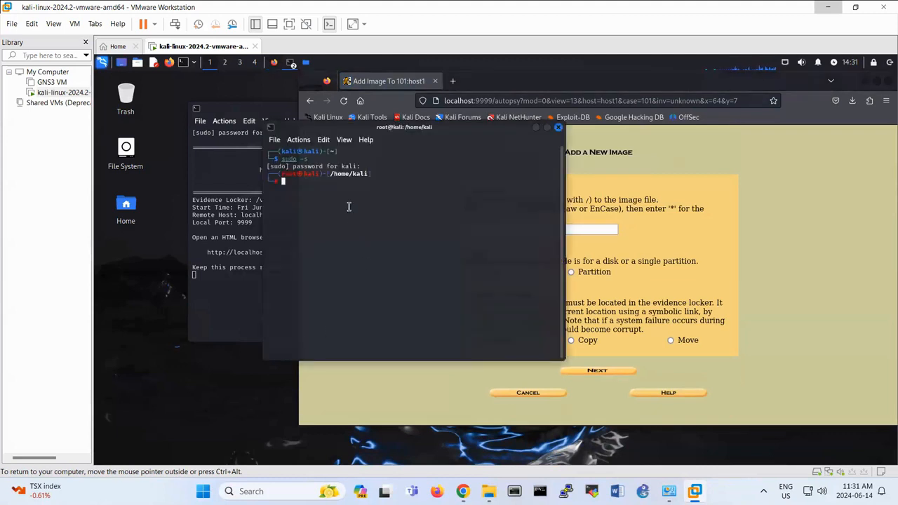
Step: In Terminal locate /home/kali/Downloads/8-jpeg-search, copy its path and paste it as the image location
text(cd Downloads)
text(ls)
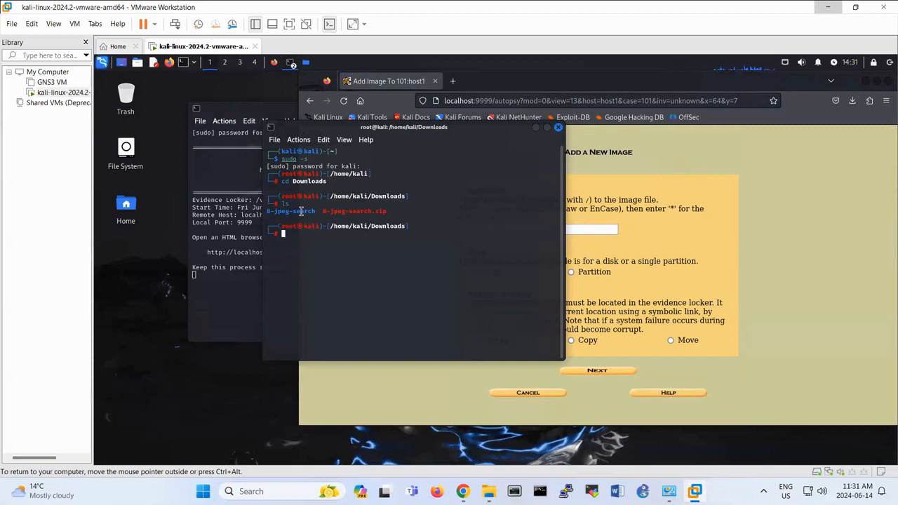
text(cd Downloads)
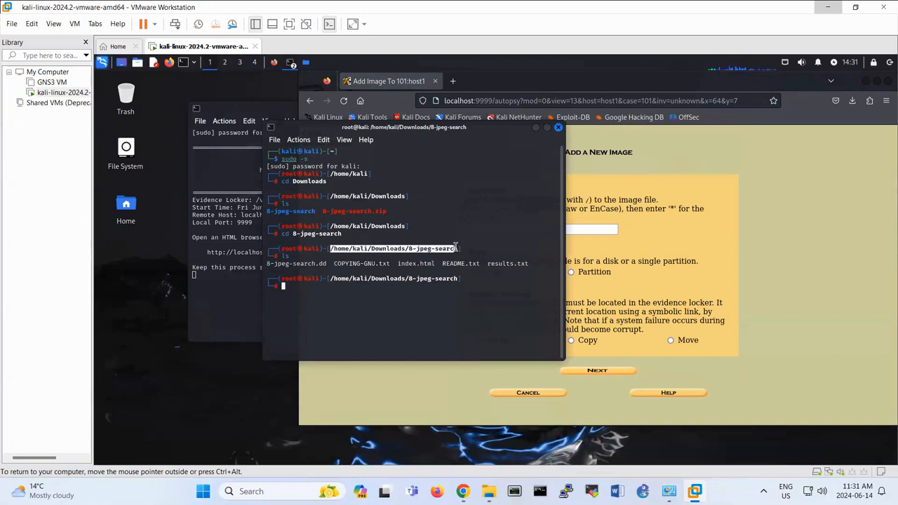
right_click(393, 248)
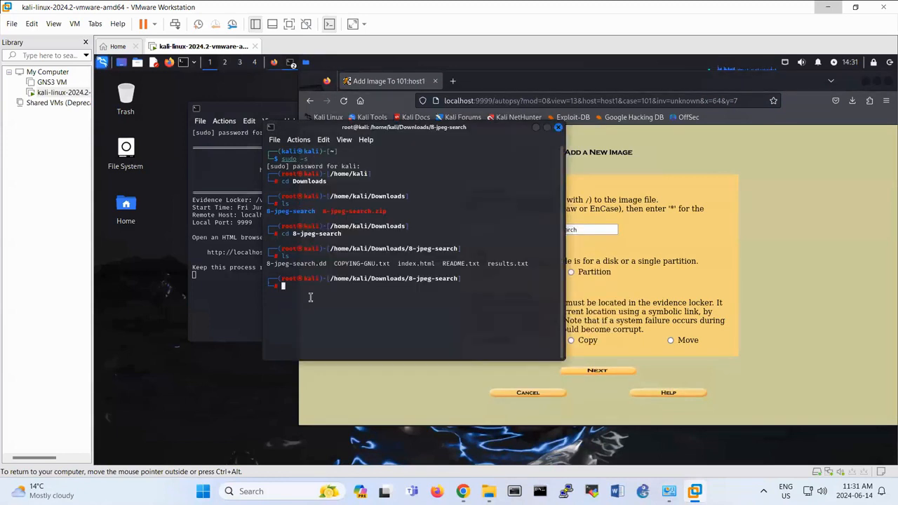
double_click(297, 264)
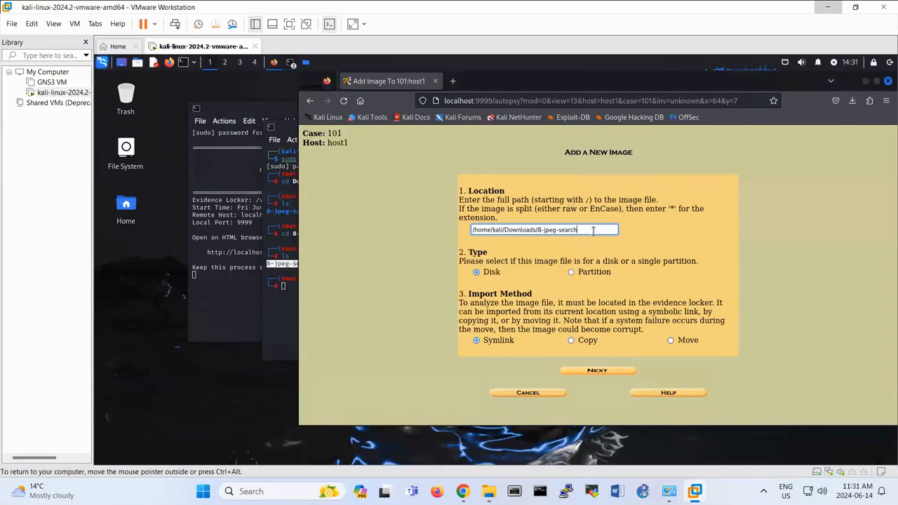
Step: Append /8-jpeg-search.dd to the location and submit it as a symlinked disk image
text(/8-jpeg-search.dd)
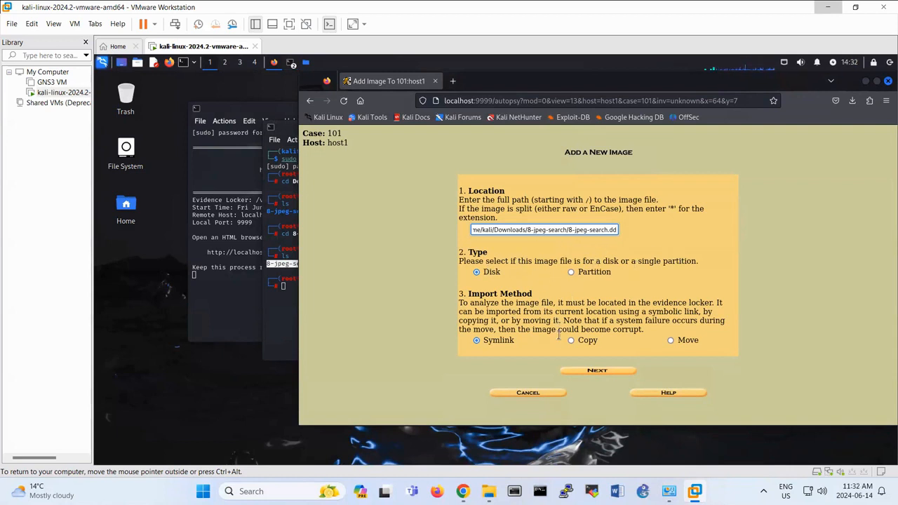
mouse_move(508, 357)
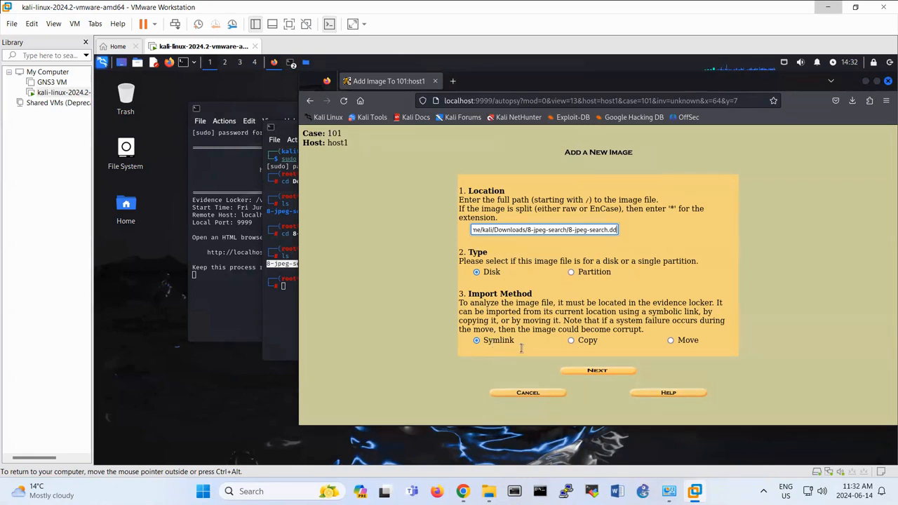
click(598, 370)
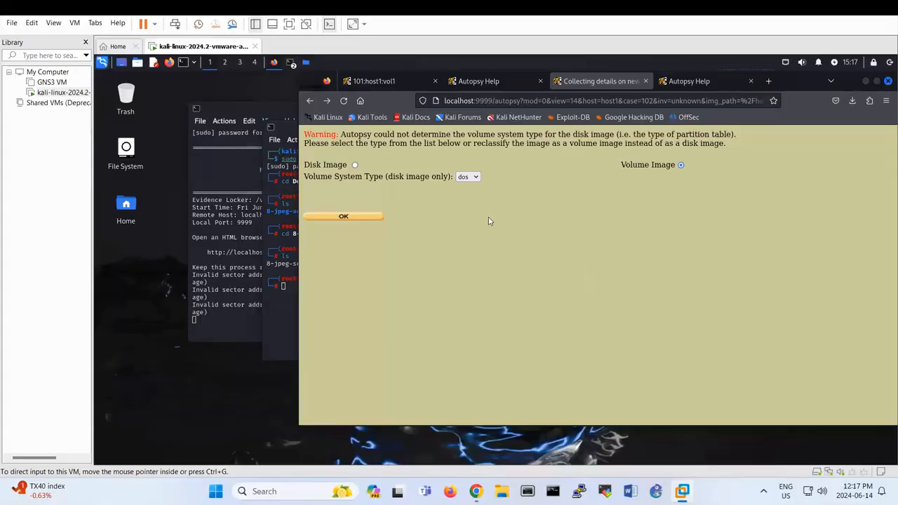
mouse_move(373, 222)
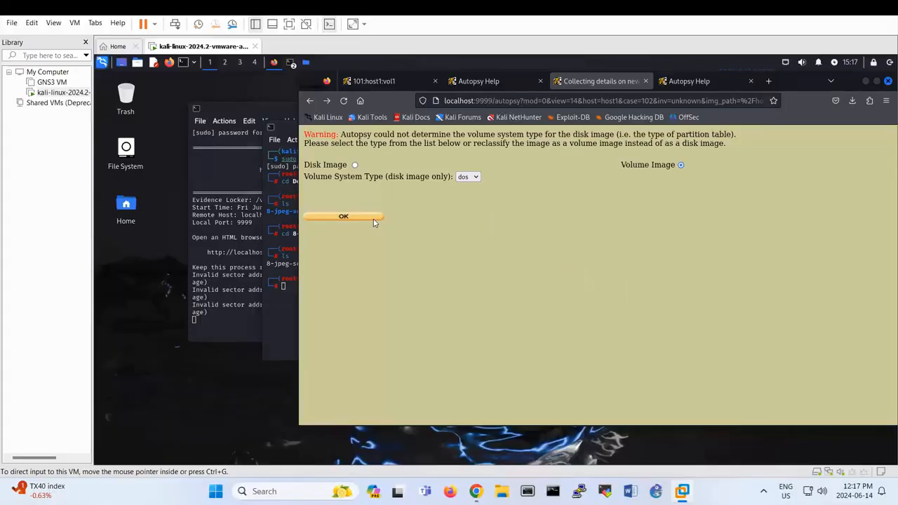
Step: Accept the volume warning, calculate the MD5 hash and add 8-jpeg-search.dd to host1
click(342, 216)
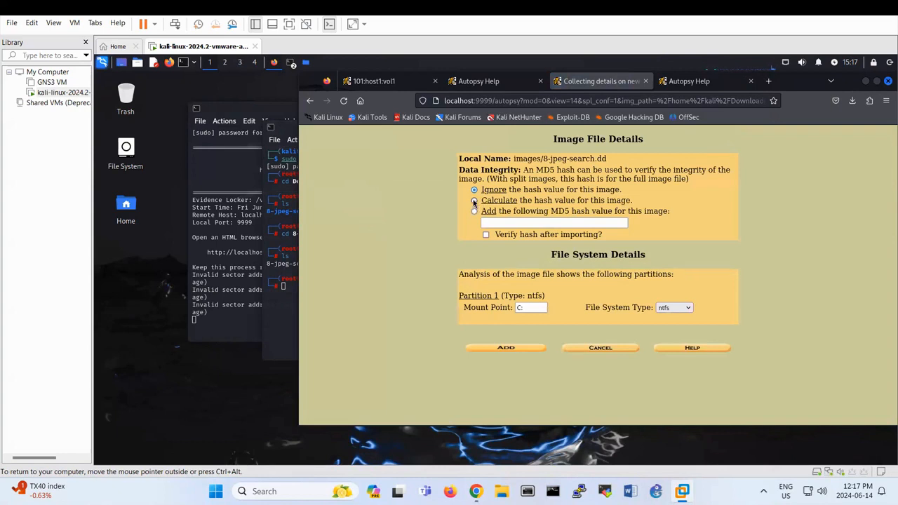
click(474, 199)
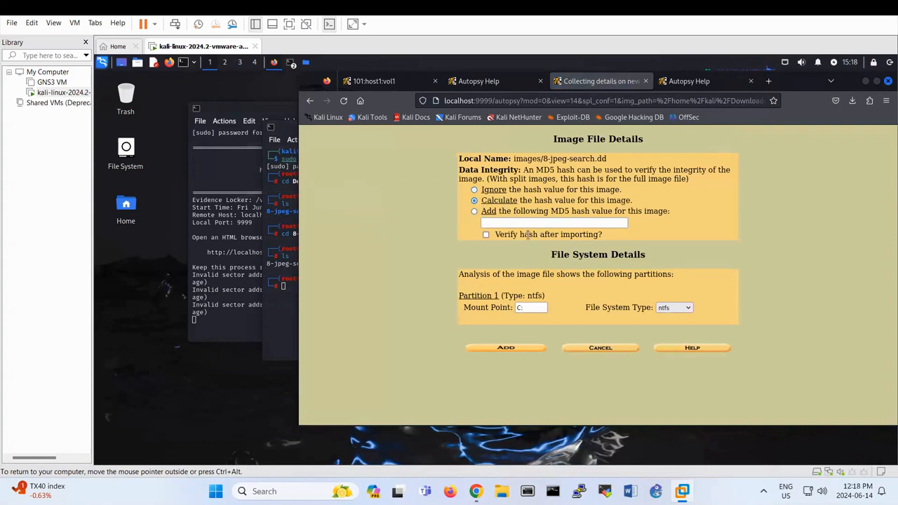
mouse_move(605, 324)
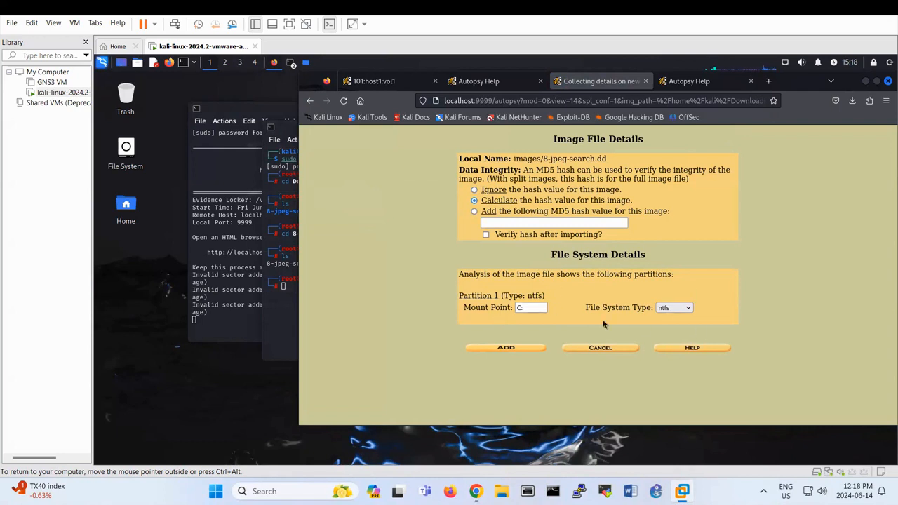
mouse_move(707, 311)
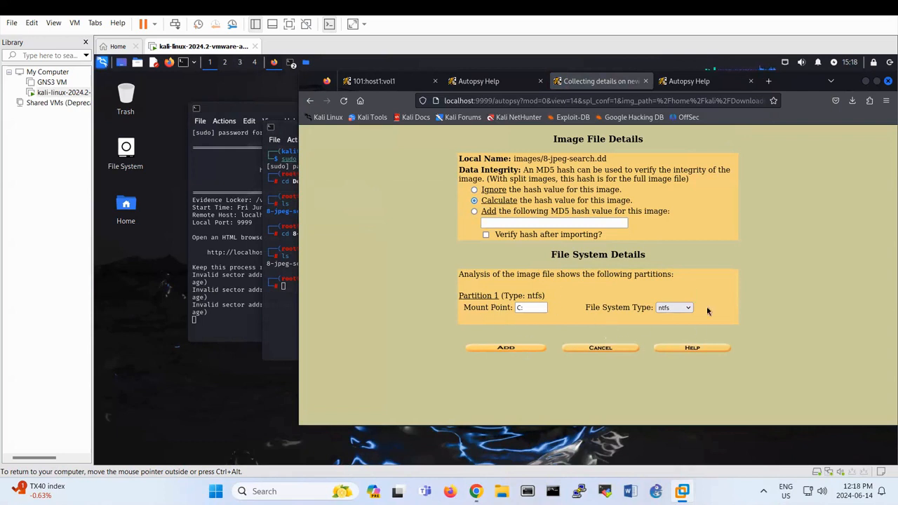
click(505, 348)
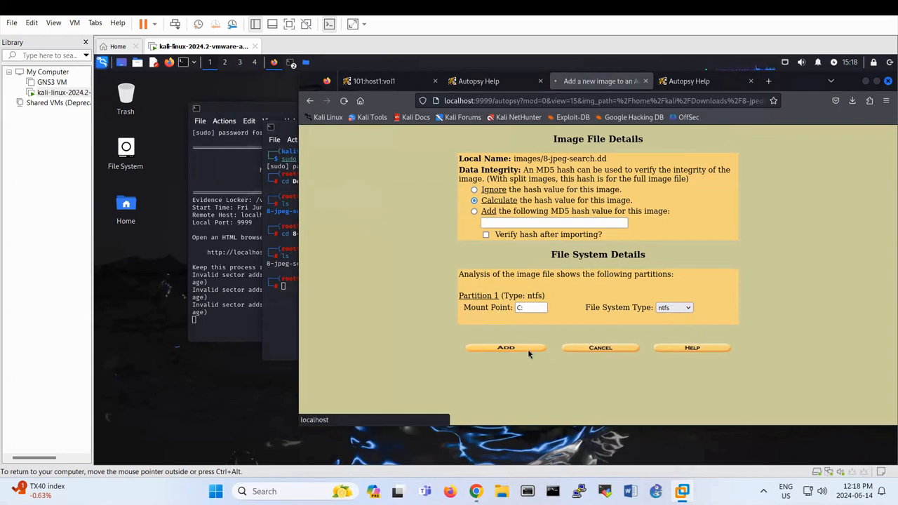
click(505, 348)
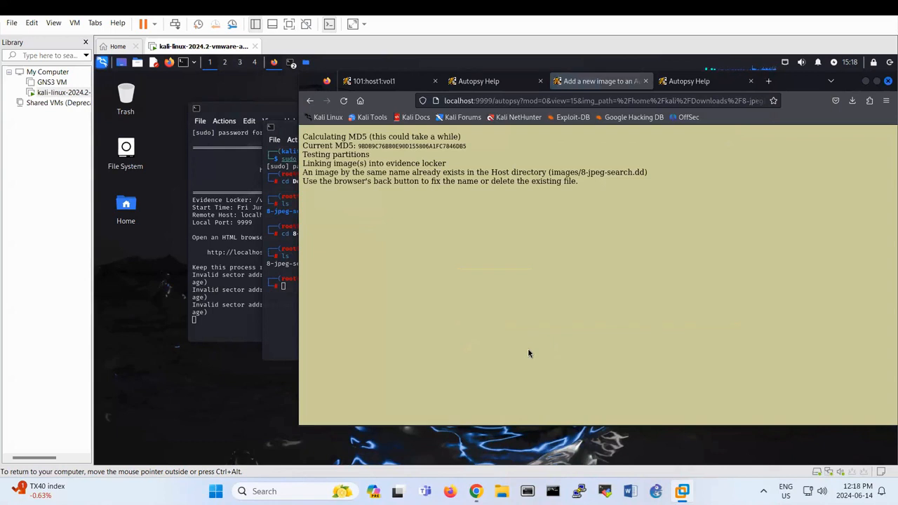
mouse_move(311, 101)
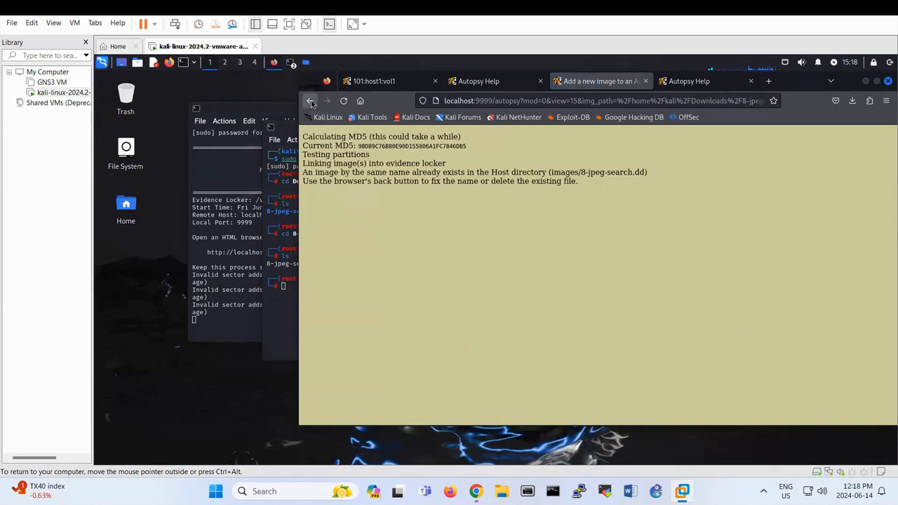
Step: Return from the duplicate-image message and analyze the C:/ NTFS volume of 8-jpeg-search.dd
click(310, 101)
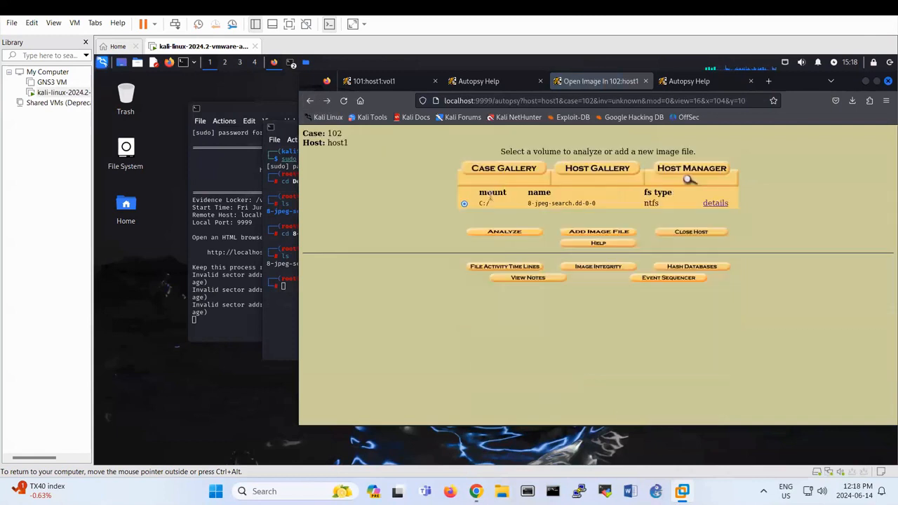
click(504, 231)
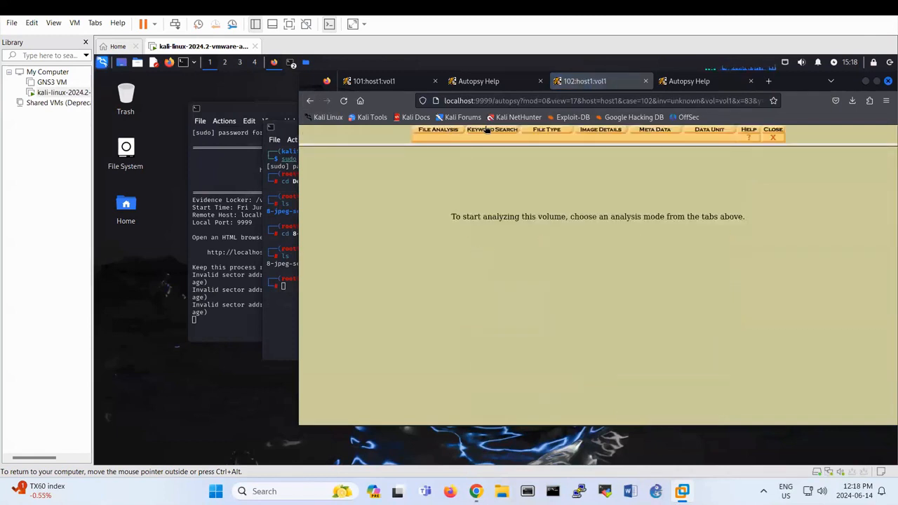
Step: Browse the volume in File Analysis and list the C:/del1/ folder with its deleted file
click(437, 129)
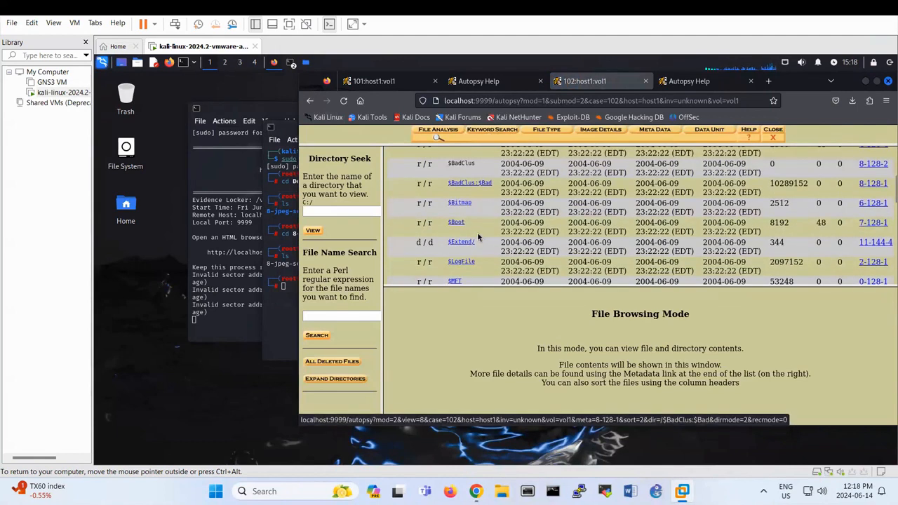
scroll(down, 3)
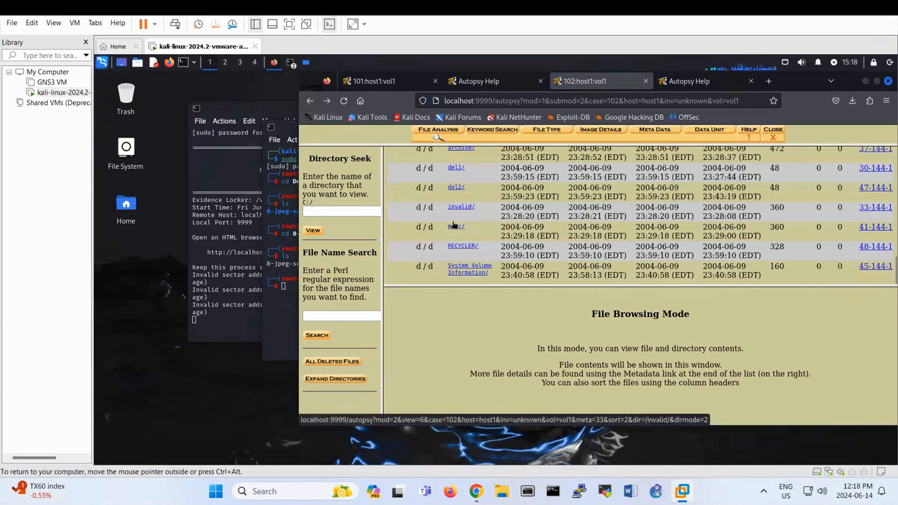
click(456, 167)
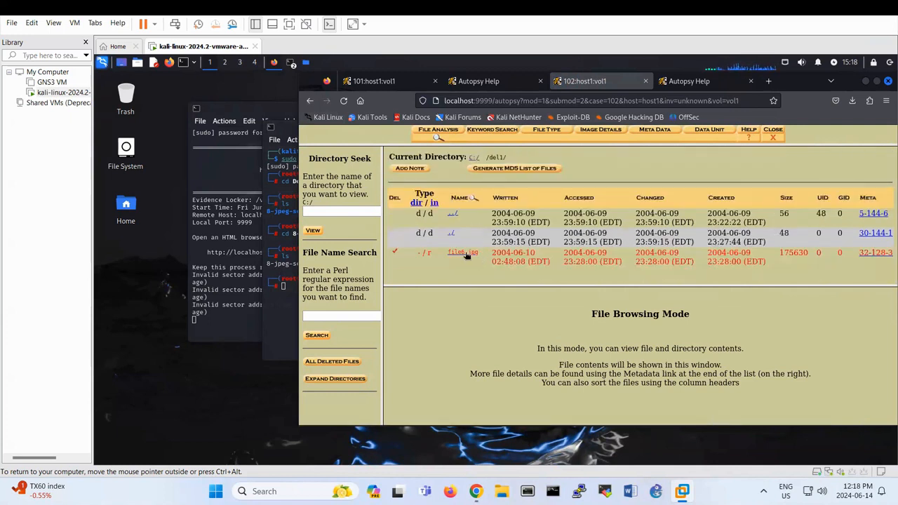
Step: Switch to C:/del2/ and view deleted file7.hmm, identified as 698x752 JPEG image data
click(463, 253)
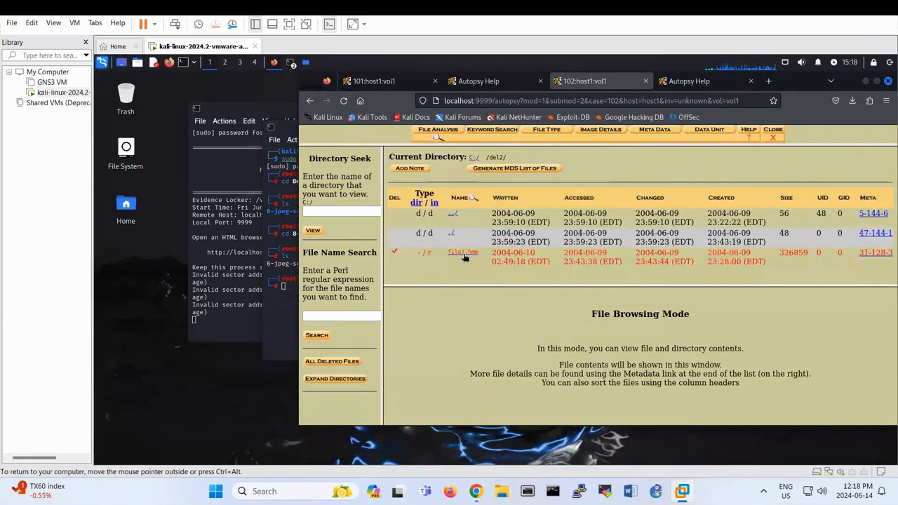
click(463, 253)
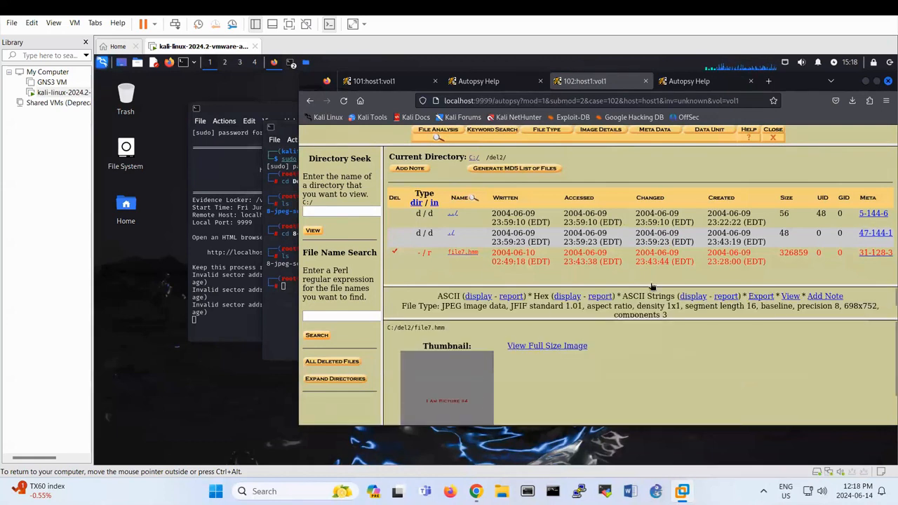